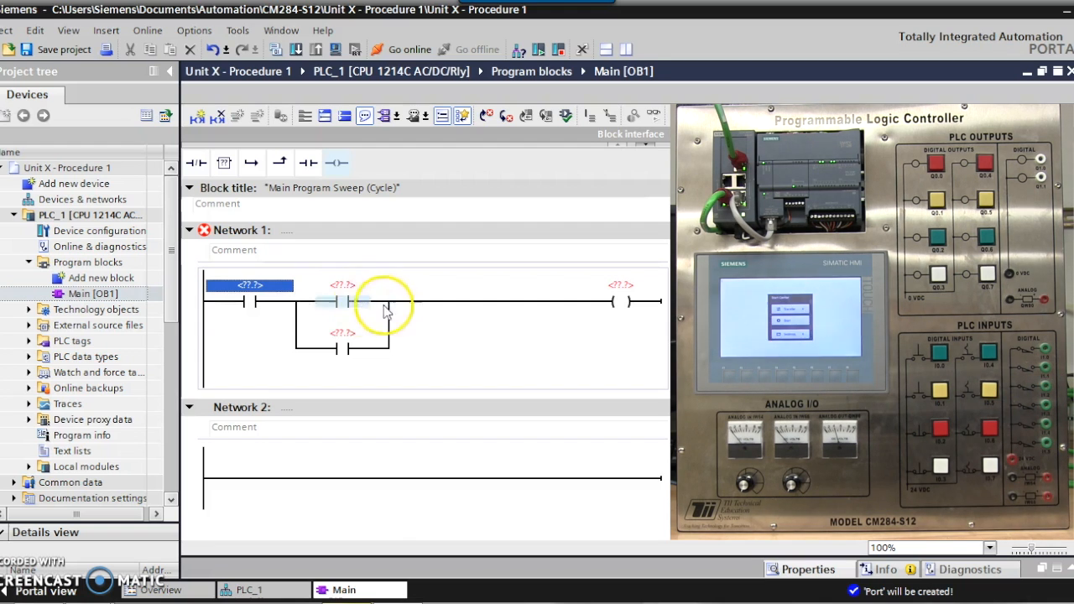
# Name the two series contacts Start Button and Stop Button.
pyautogui.click(342, 300)
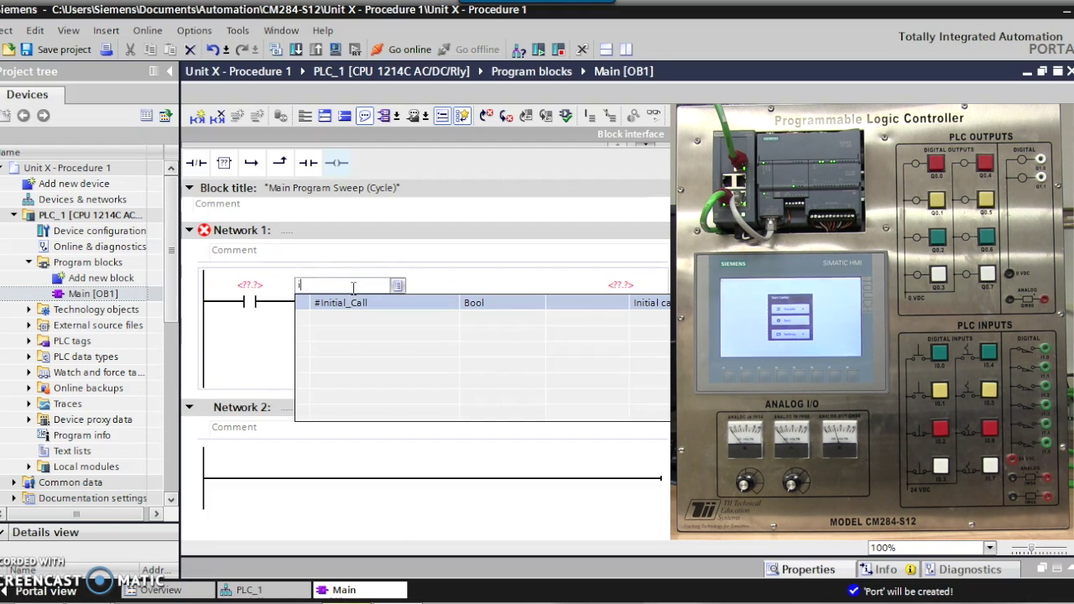
pyautogui.write('i0')
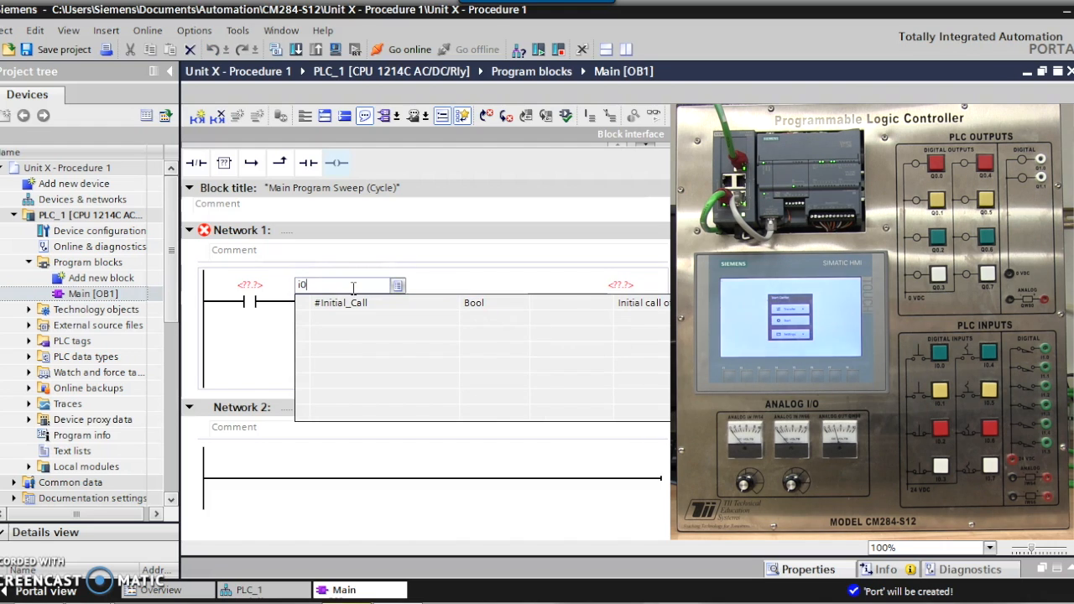
pyautogui.write('.')
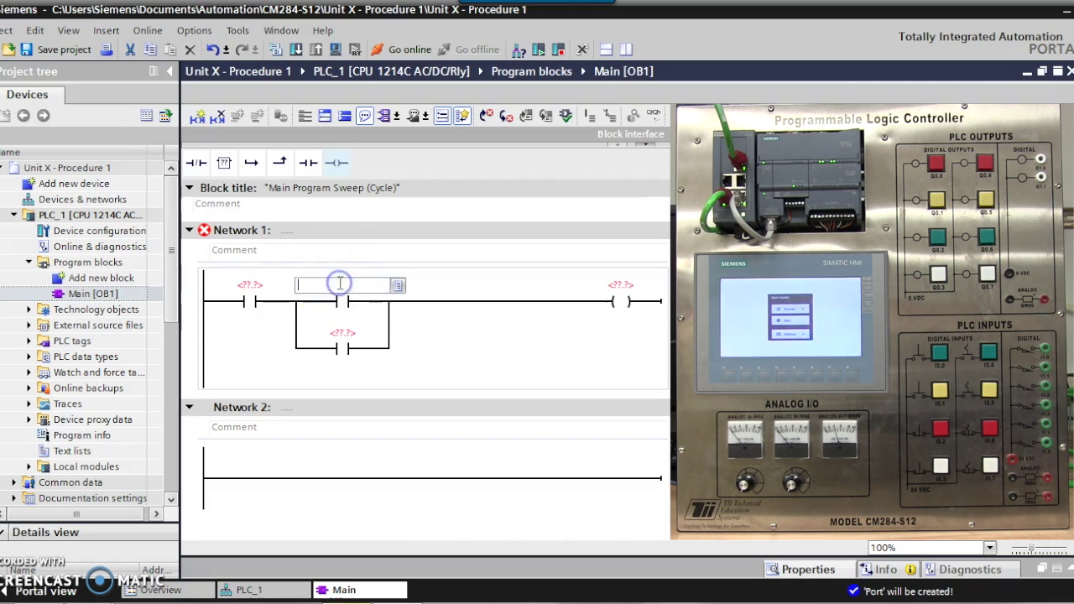
pyautogui.write('St')
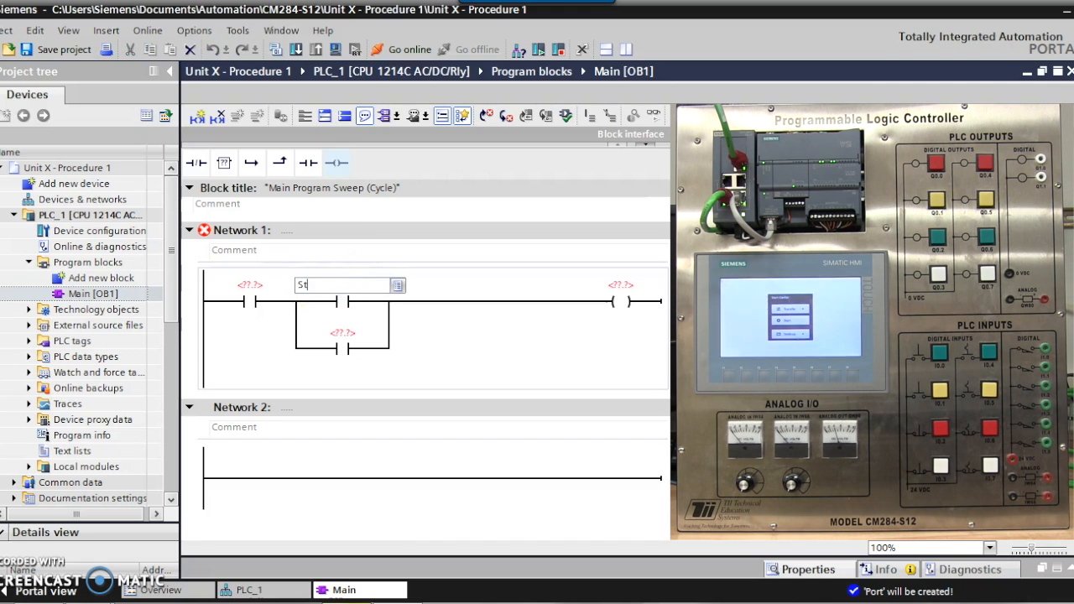
pyautogui.write('Start Button"')
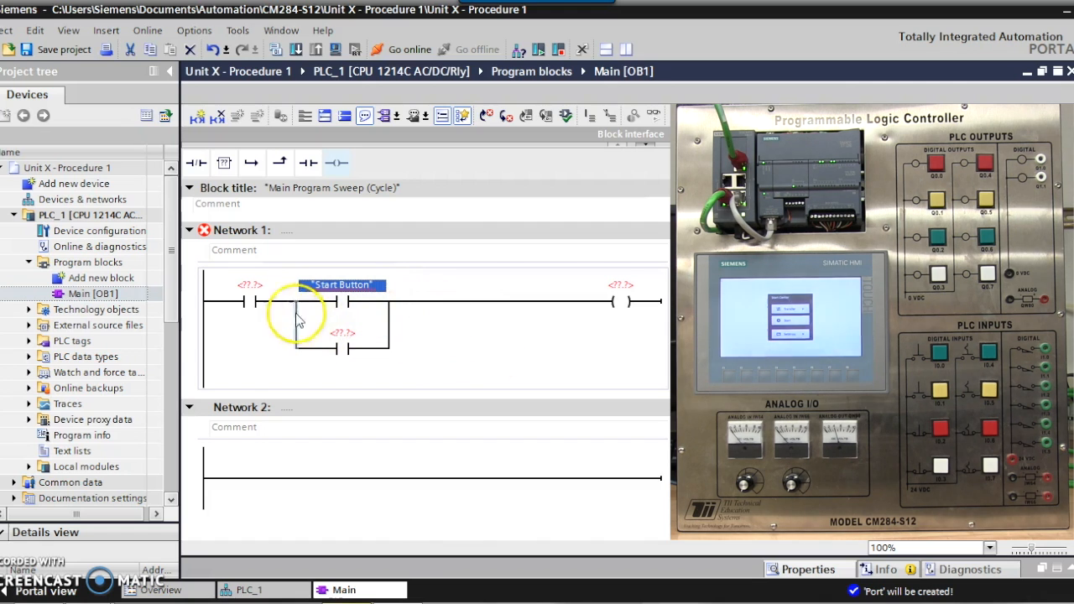
pyautogui.write('Stop Butt')
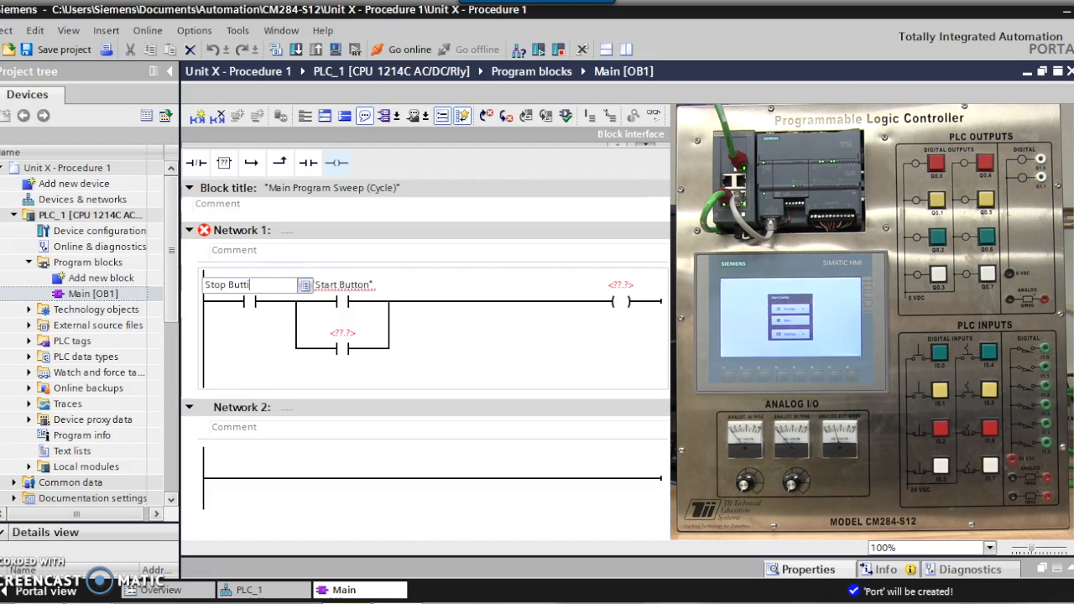
pyautogui.write('on')
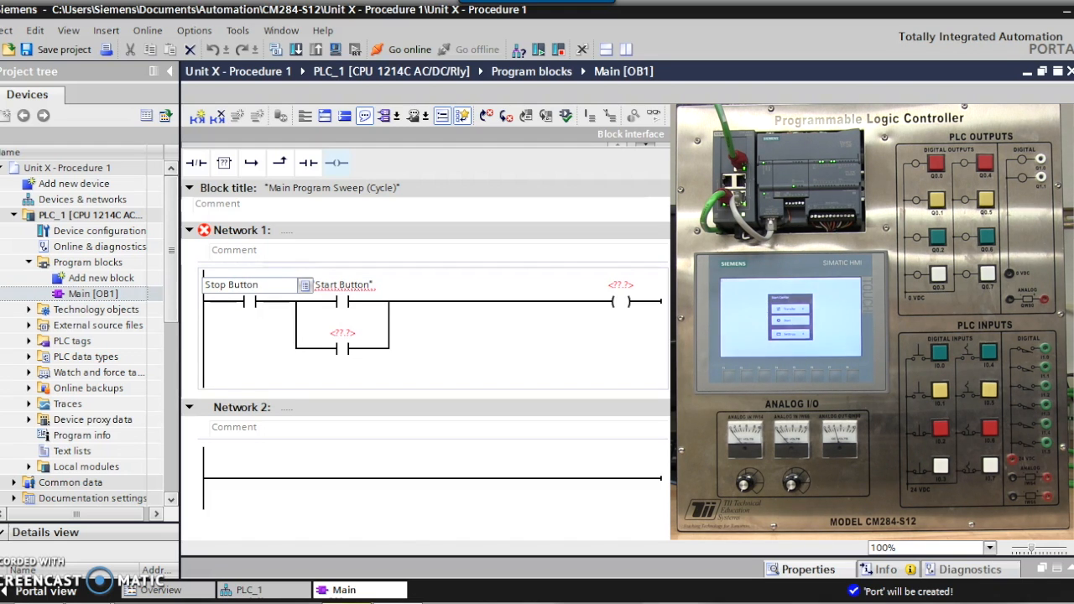
pyautogui.click(249, 285)
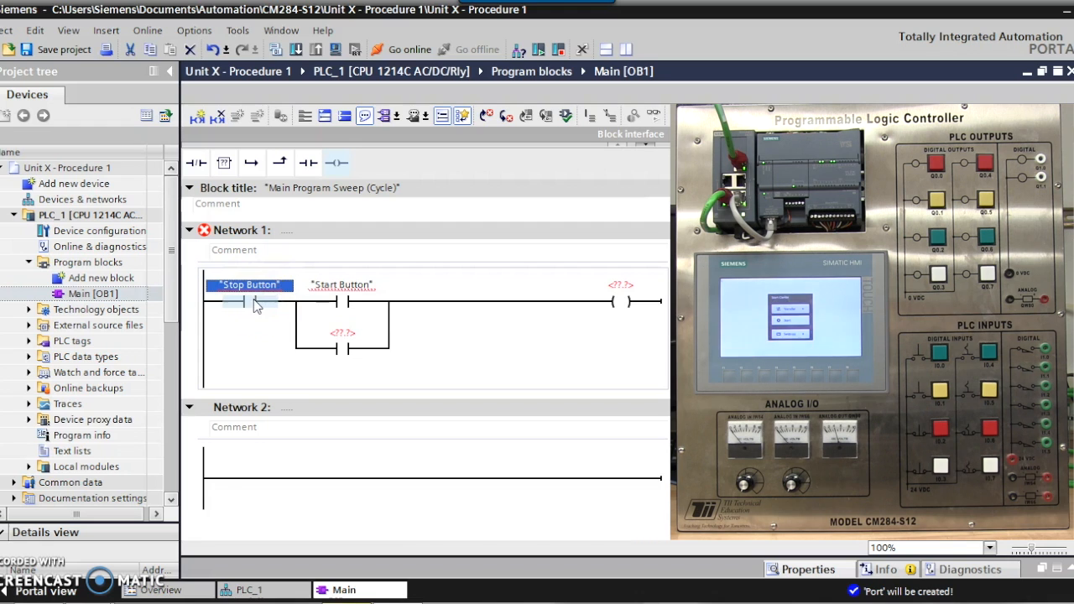
# Name the output coil's operand Output.
pyautogui.click(619, 289)
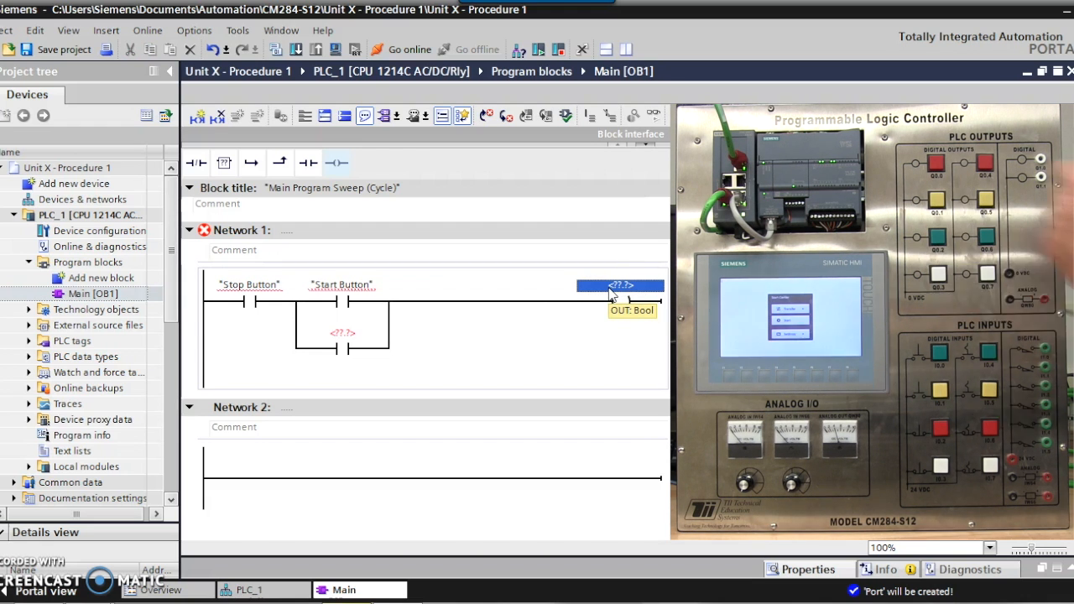
pyautogui.moveTo(615, 301)
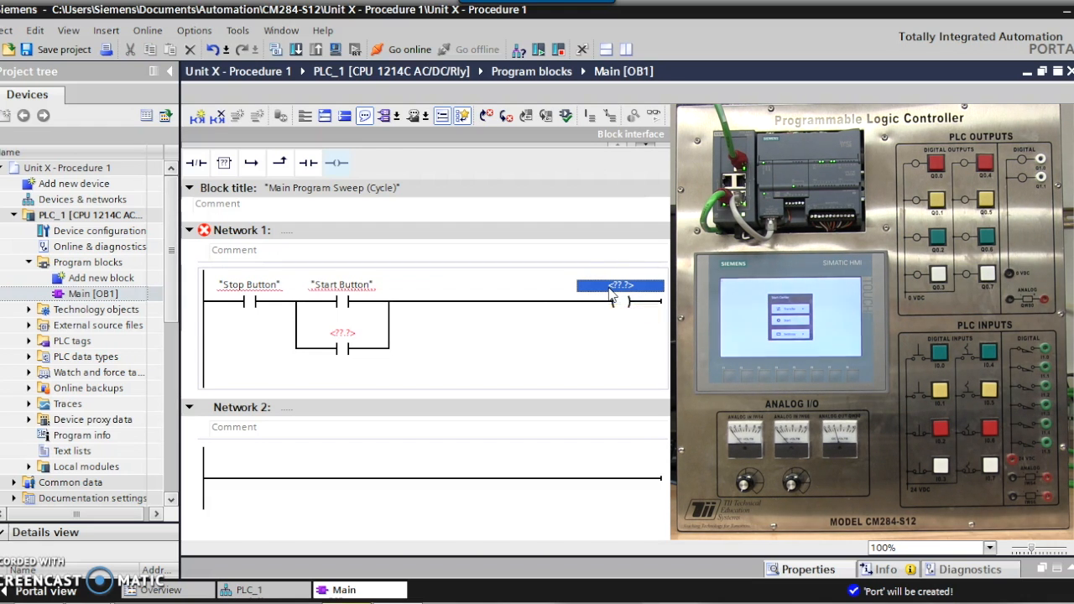
pyautogui.write('Output')
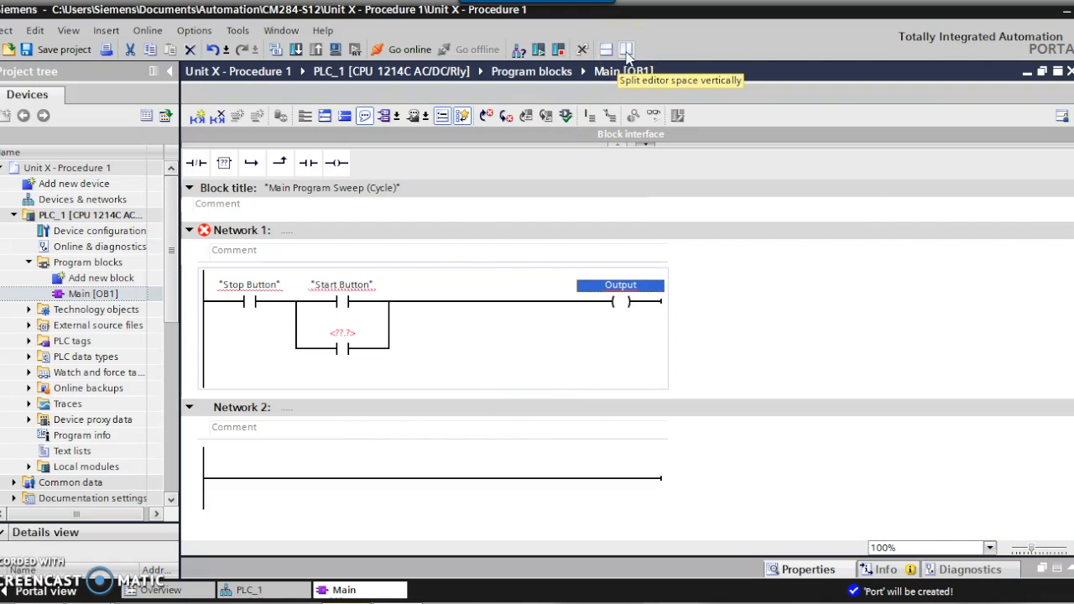
# Show PLC_1 beside the ladder and map Start Button to %I0.0.
pyautogui.click(624, 49)
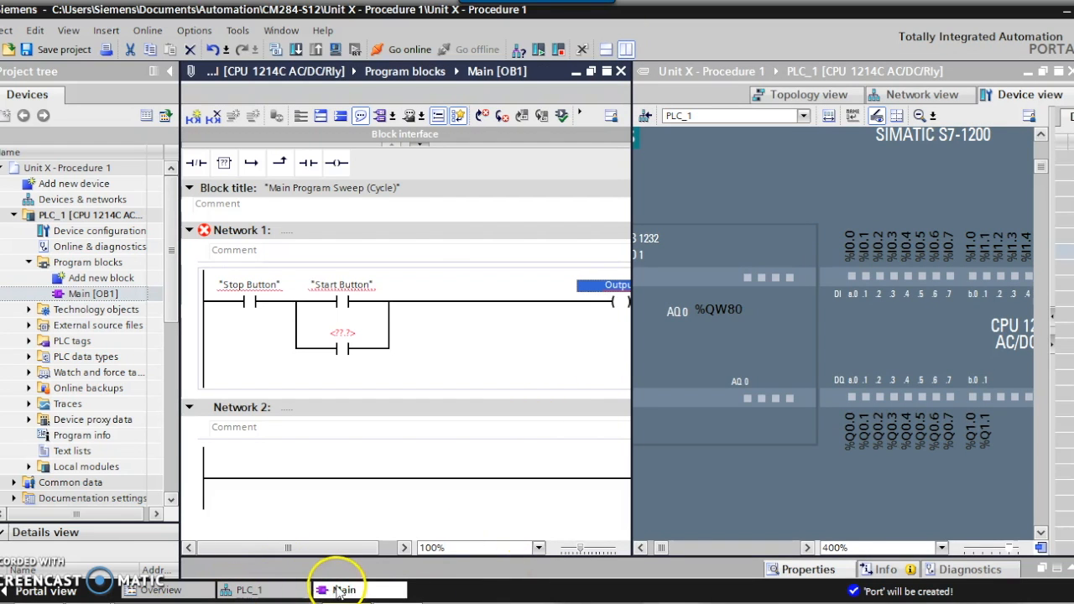
pyautogui.moveTo(413, 478)
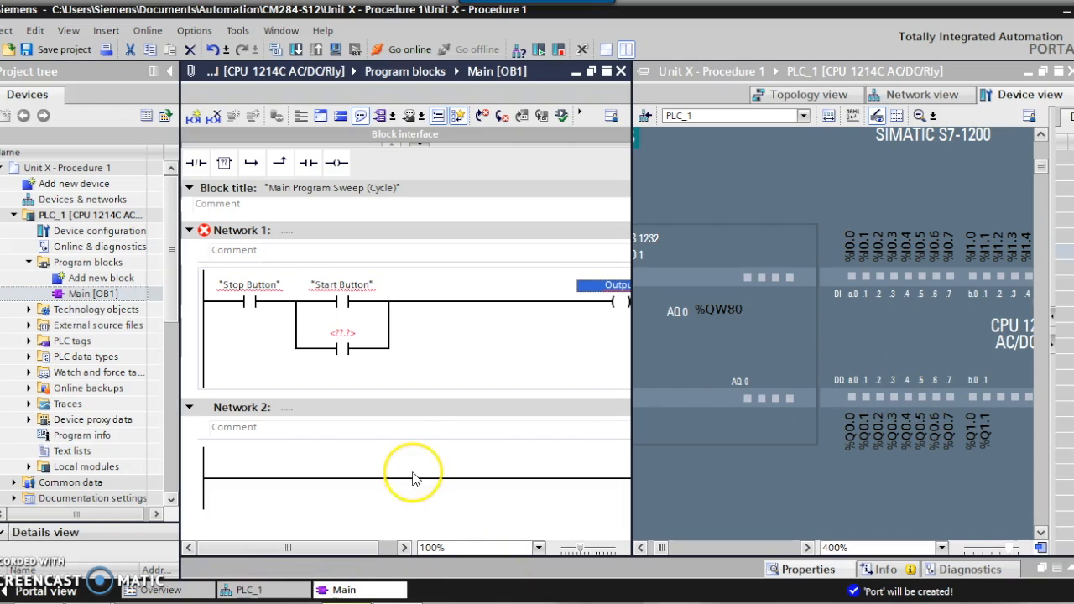
pyautogui.moveTo(434, 411)
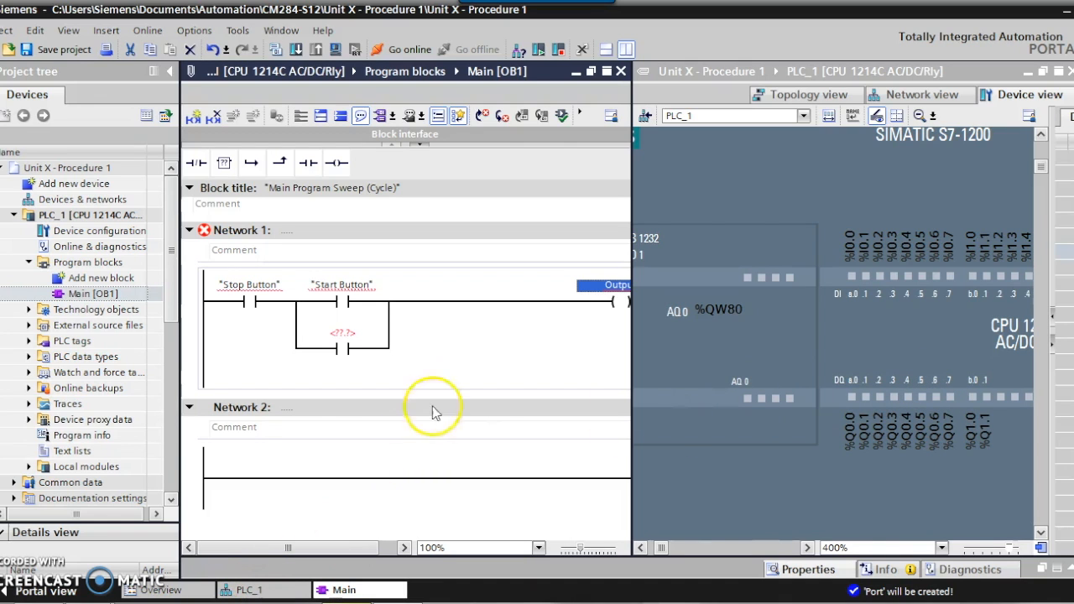
pyautogui.moveTo(353, 302)
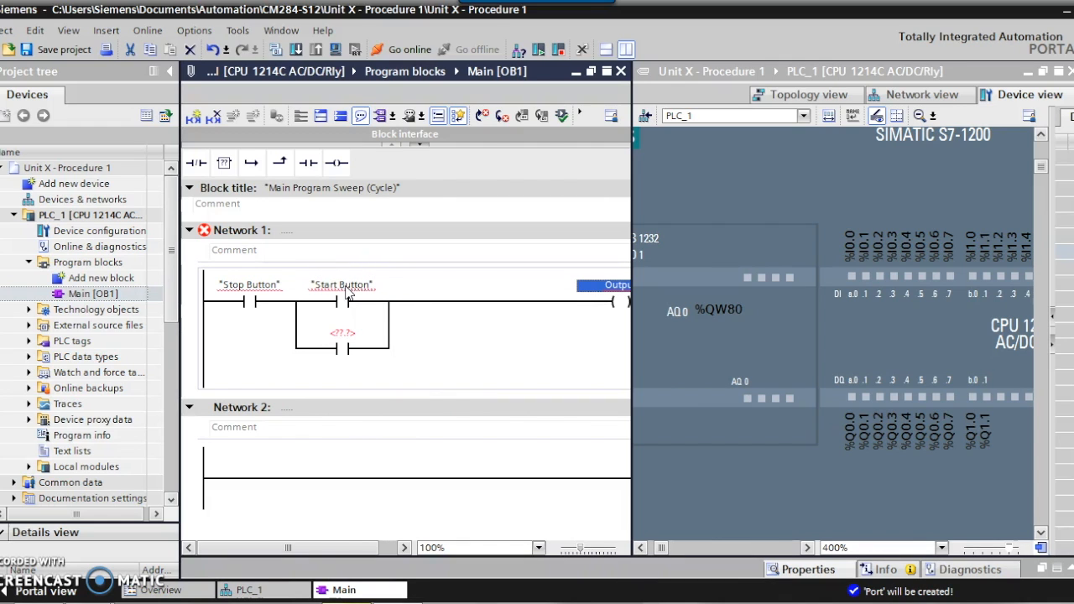
pyautogui.click(346, 285)
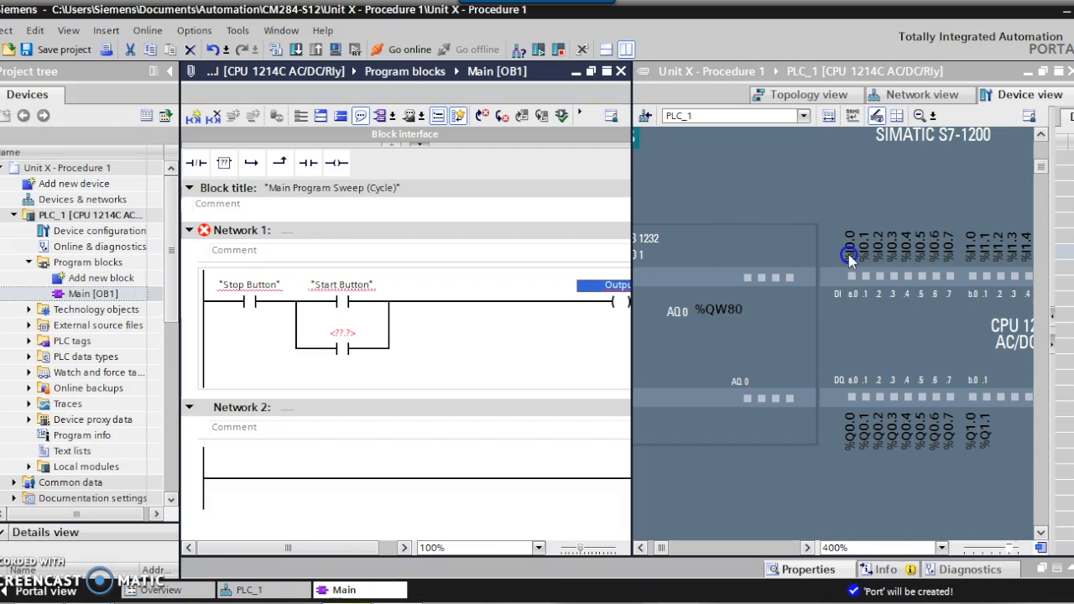
pyautogui.doubleClick(341, 285)
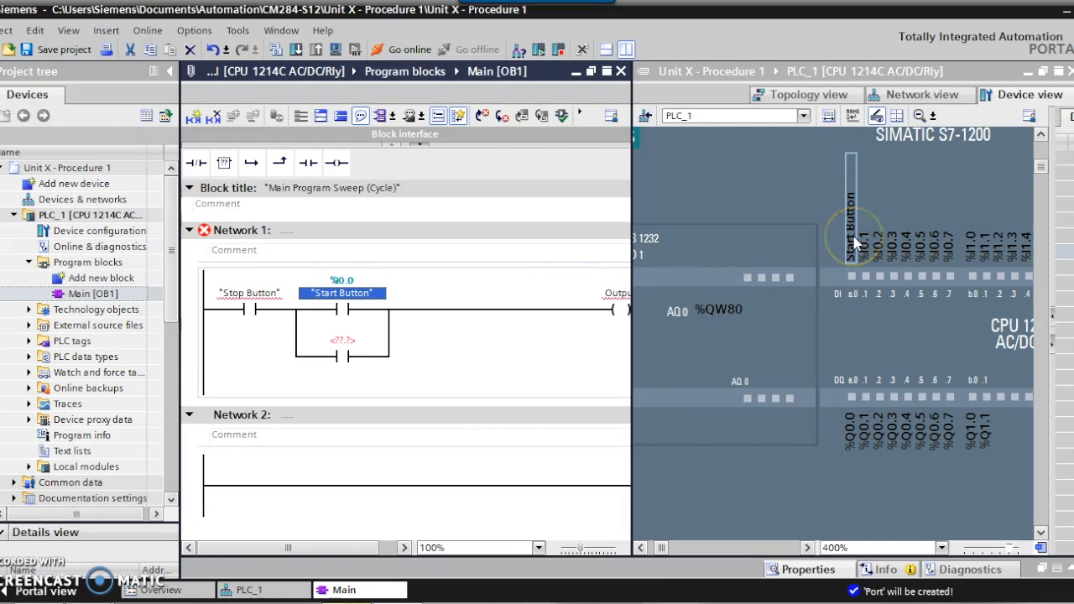
# Map Stop Button to %I0.2 and Output to %Q0.0.
pyautogui.click(249, 293)
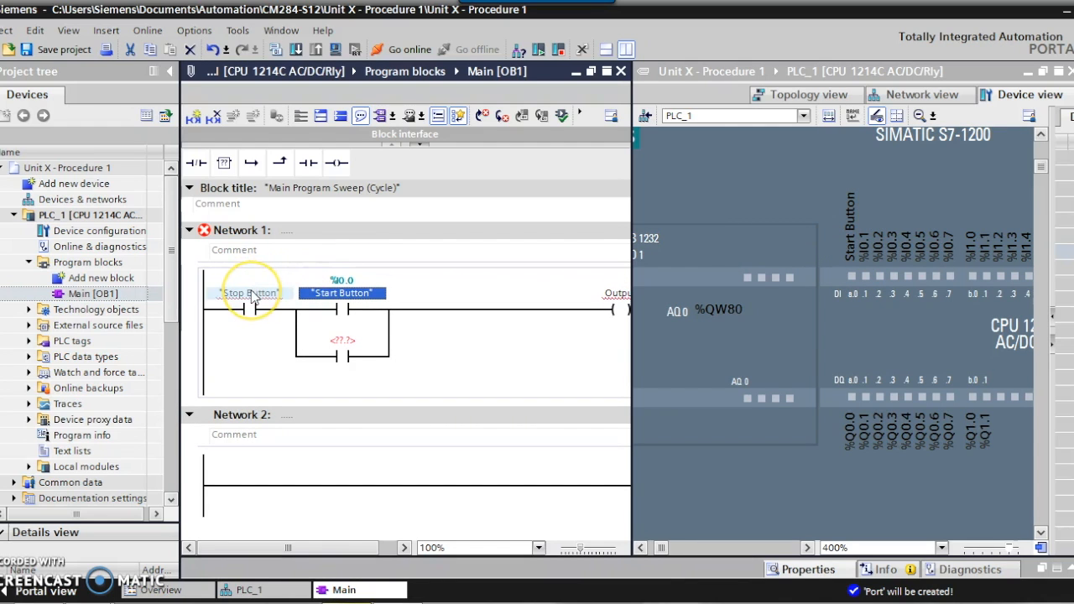
pyautogui.moveTo(252, 294)
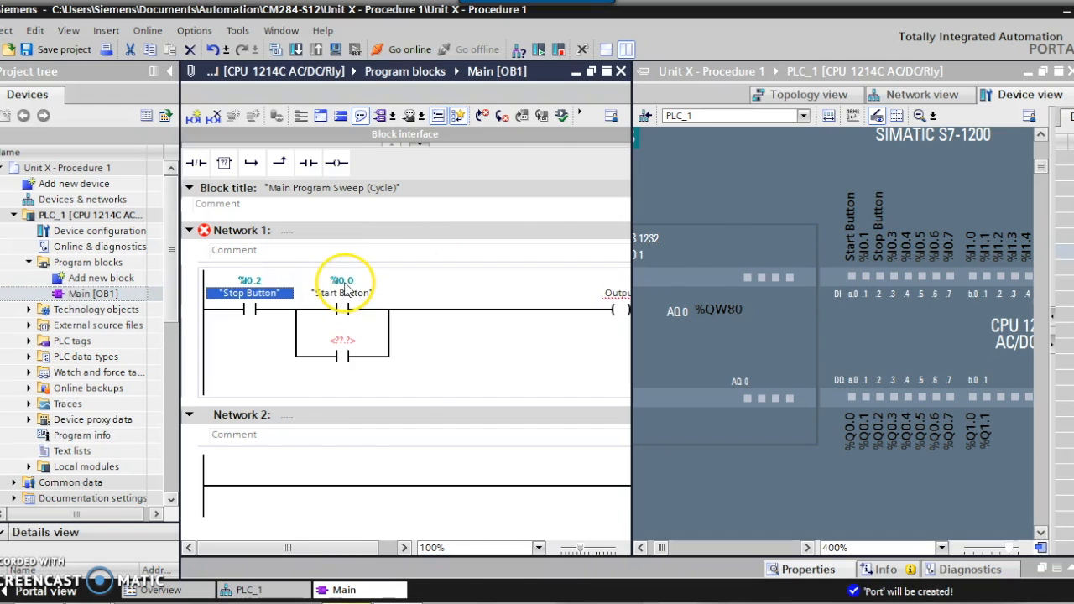
pyautogui.moveTo(348, 271)
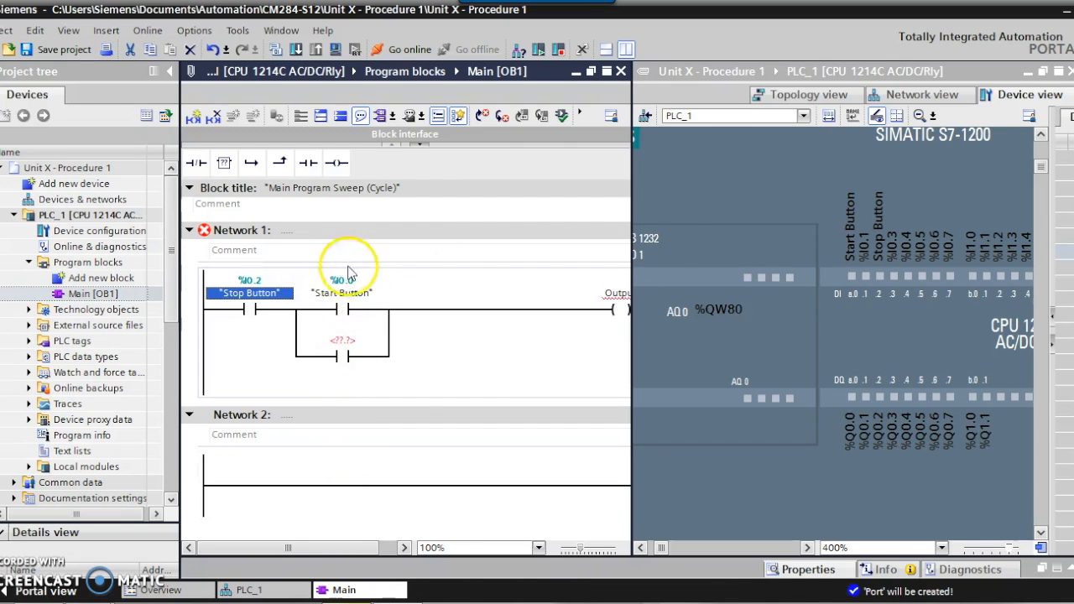
pyautogui.moveTo(314, 552)
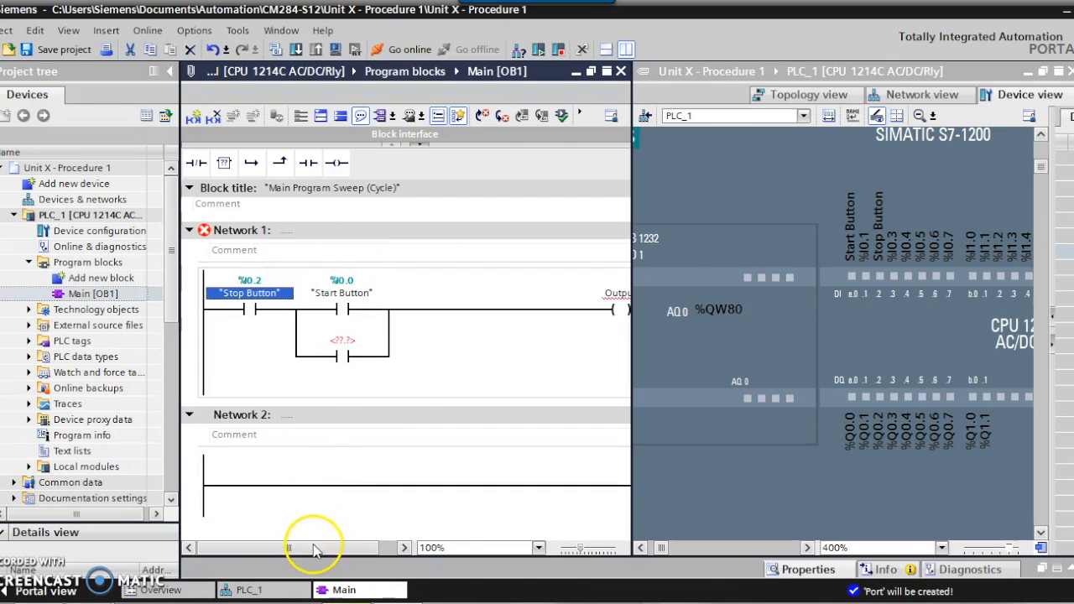
pyautogui.hscroll(3)
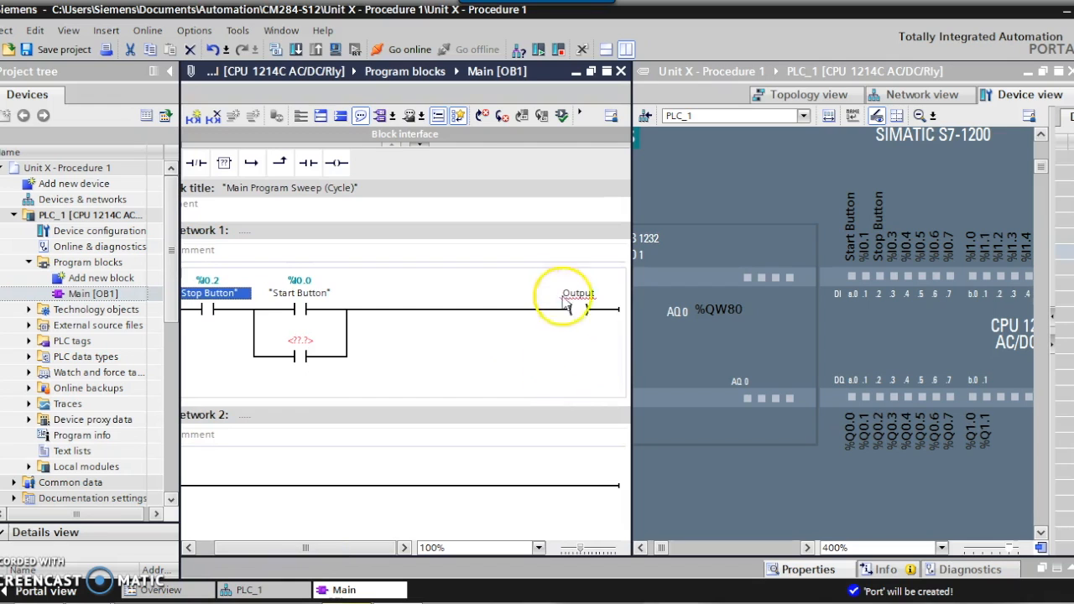
pyautogui.click(577, 293)
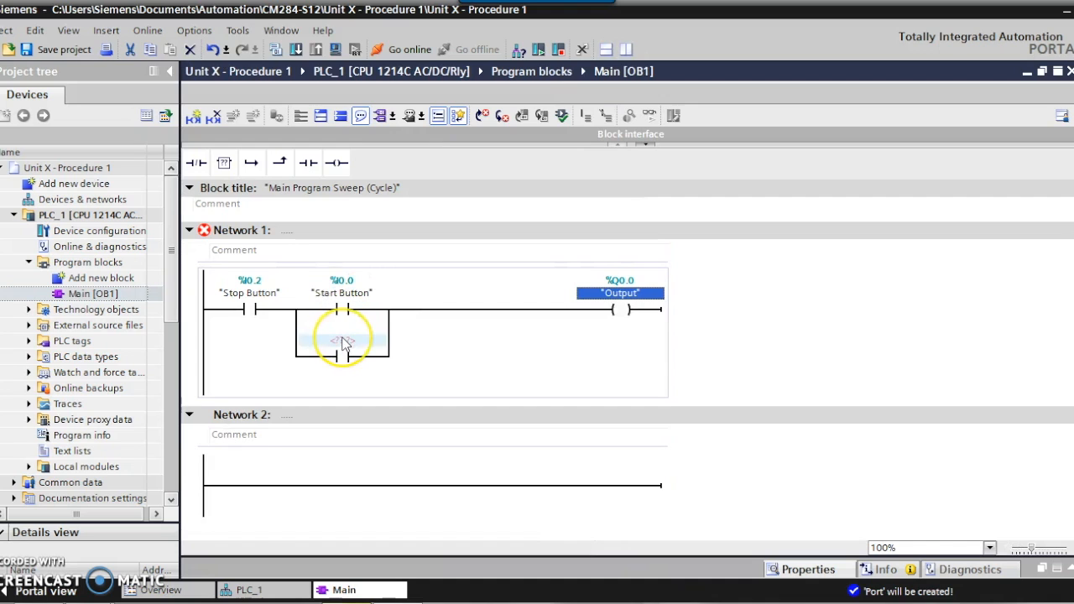
# Set the parallel branch contact's operand to the Output tag (%Q0.0).
pyautogui.write('ou')
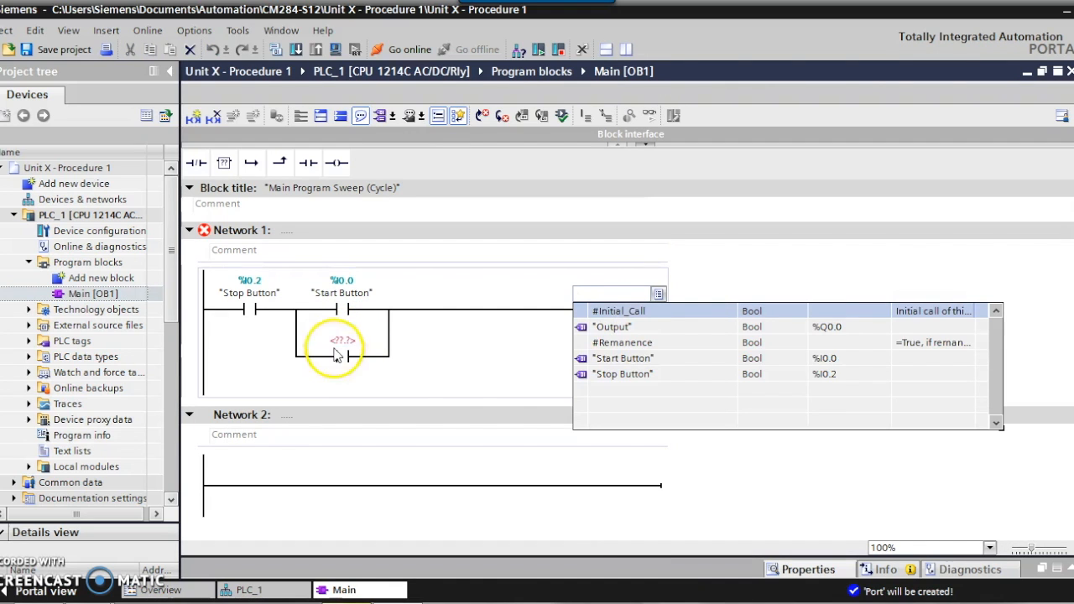
pyautogui.click(612, 326)
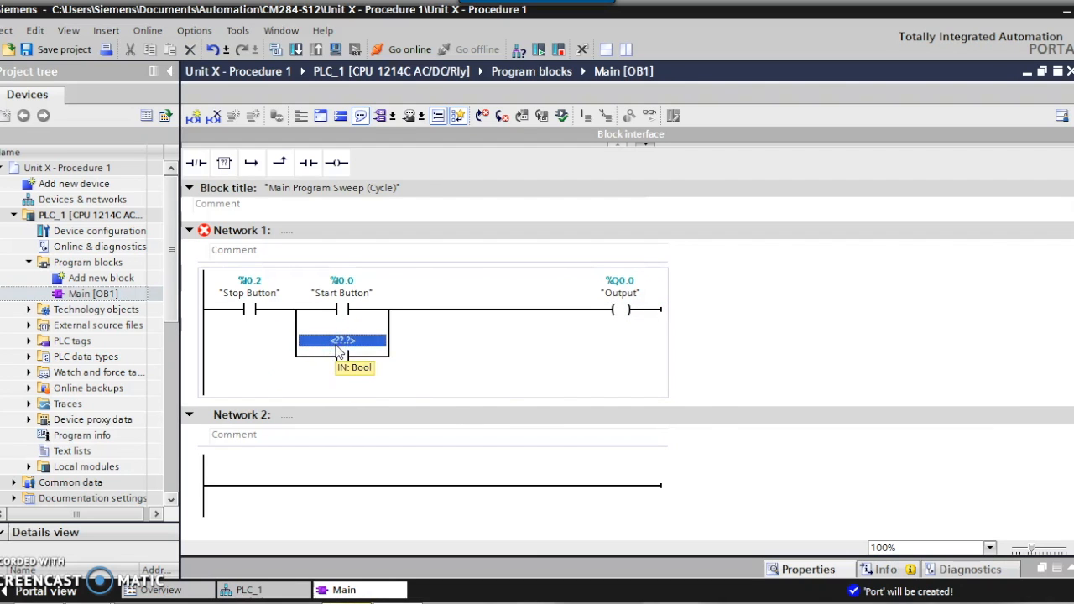
pyautogui.write('o')
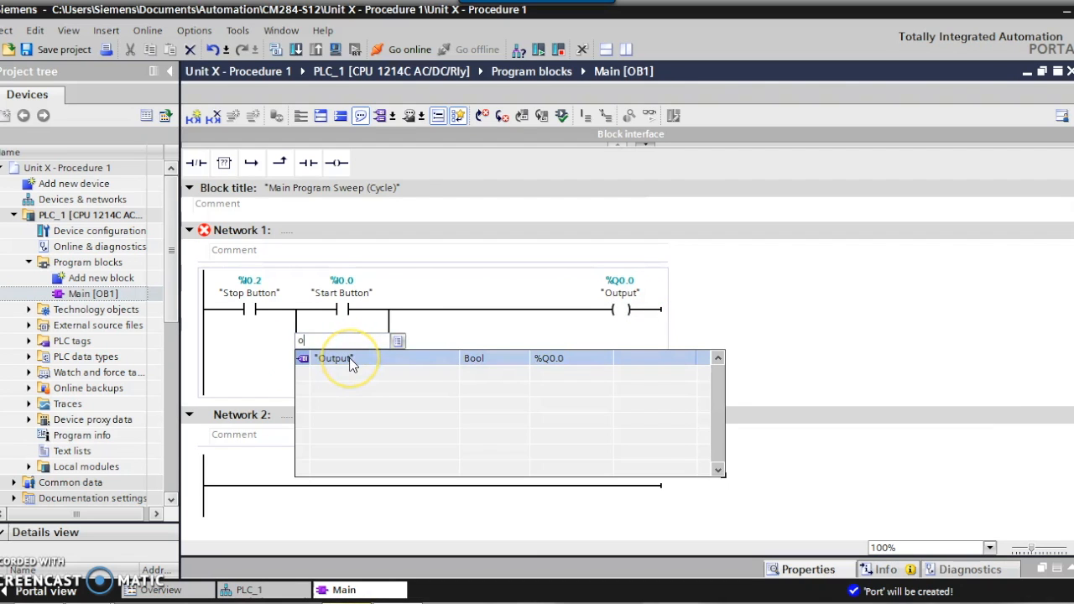
pyautogui.moveTo(585, 370)
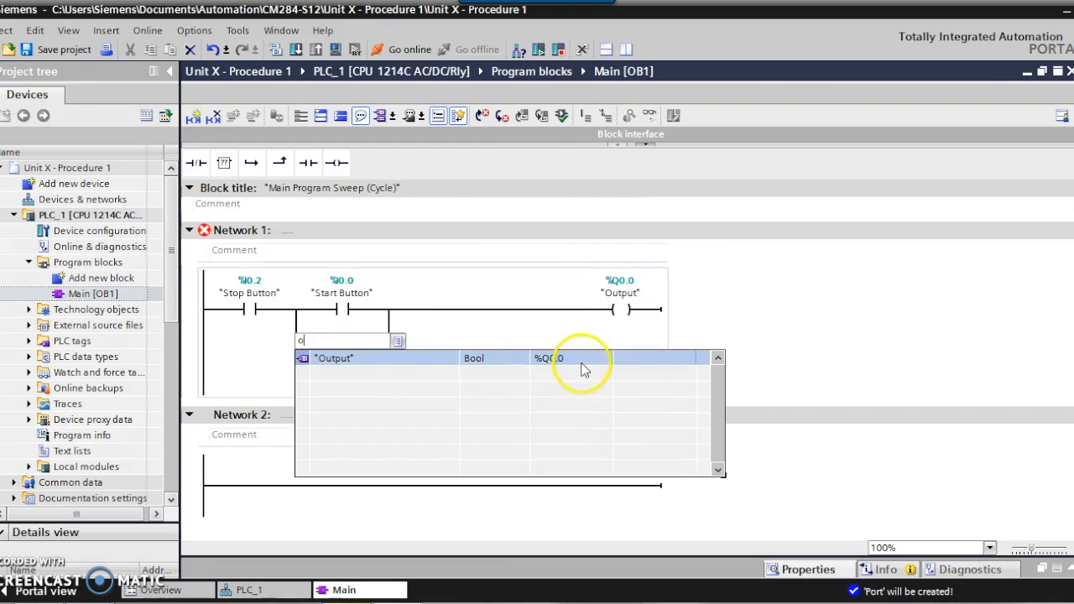
pyautogui.click(332, 358)
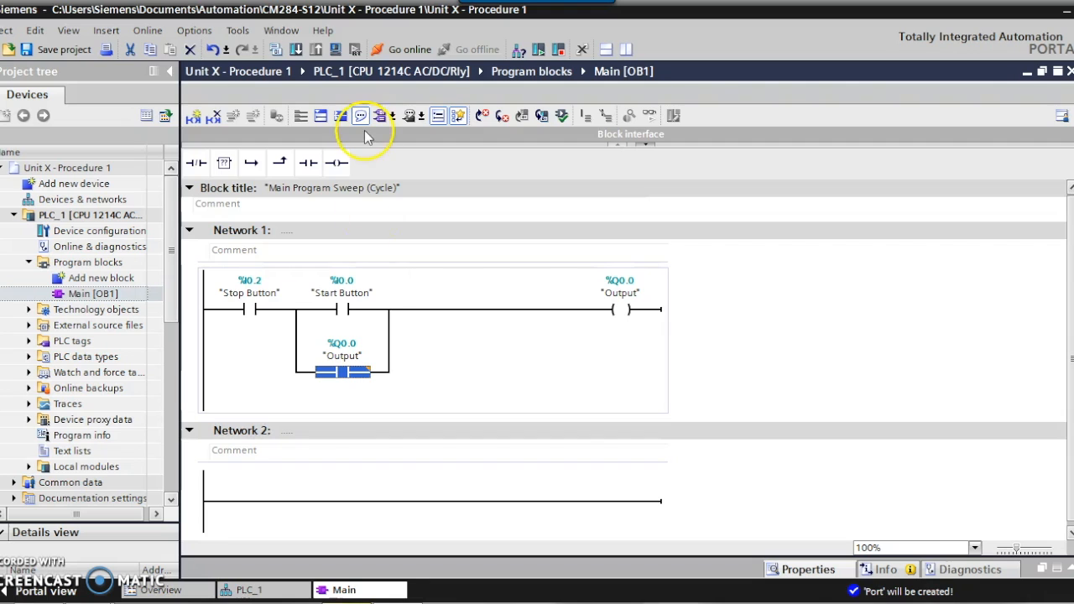
pyautogui.moveTo(298, 50)
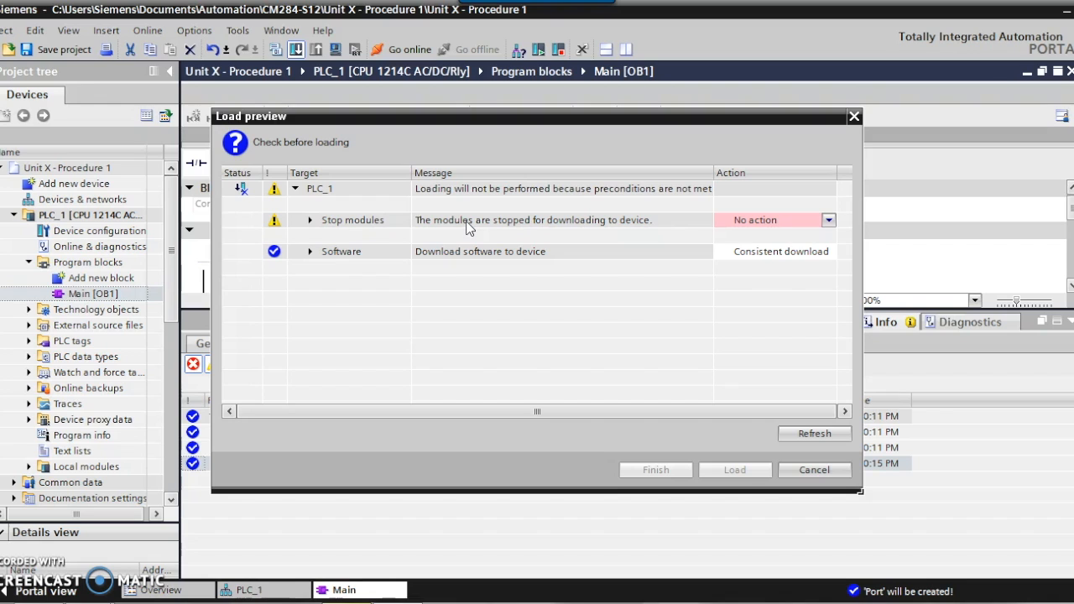
# Set Stop modules to 'Stop all' and load the program onto PLC_1.
pyautogui.click(826, 220)
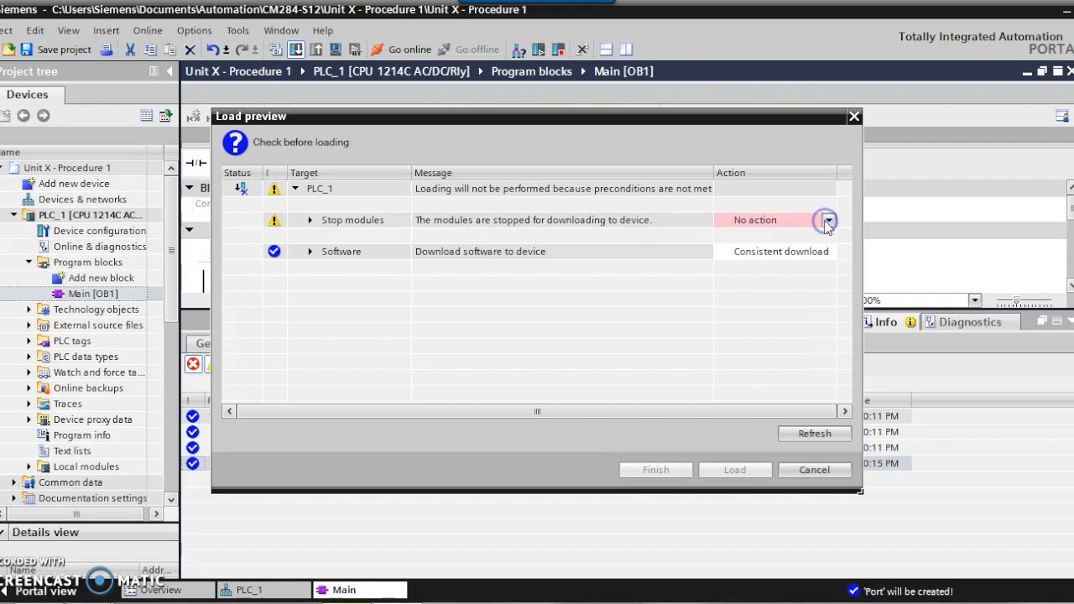
pyautogui.click(828, 220)
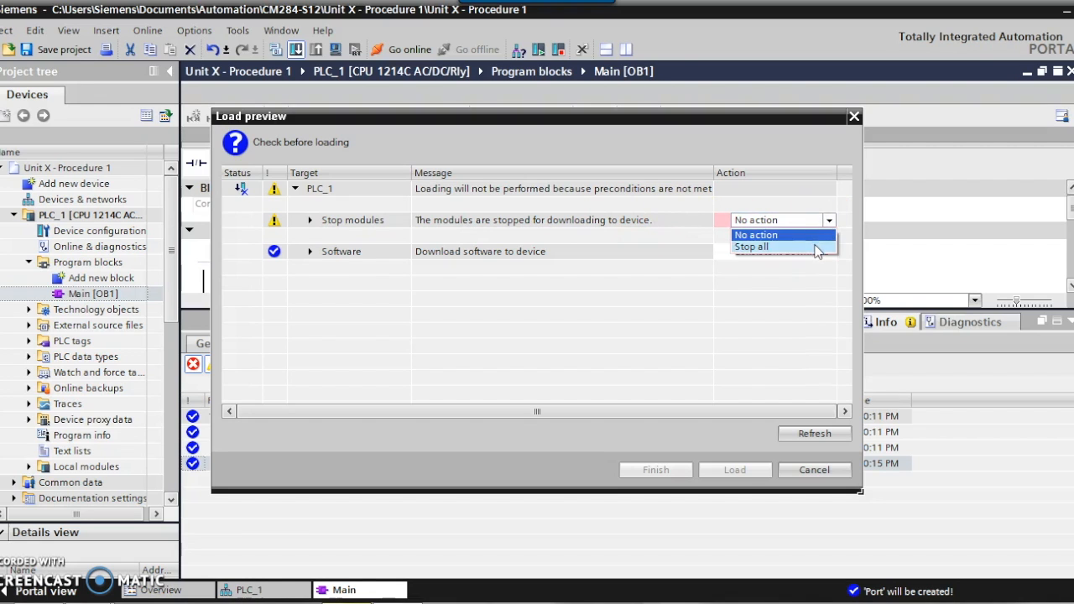
pyautogui.click(752, 246)
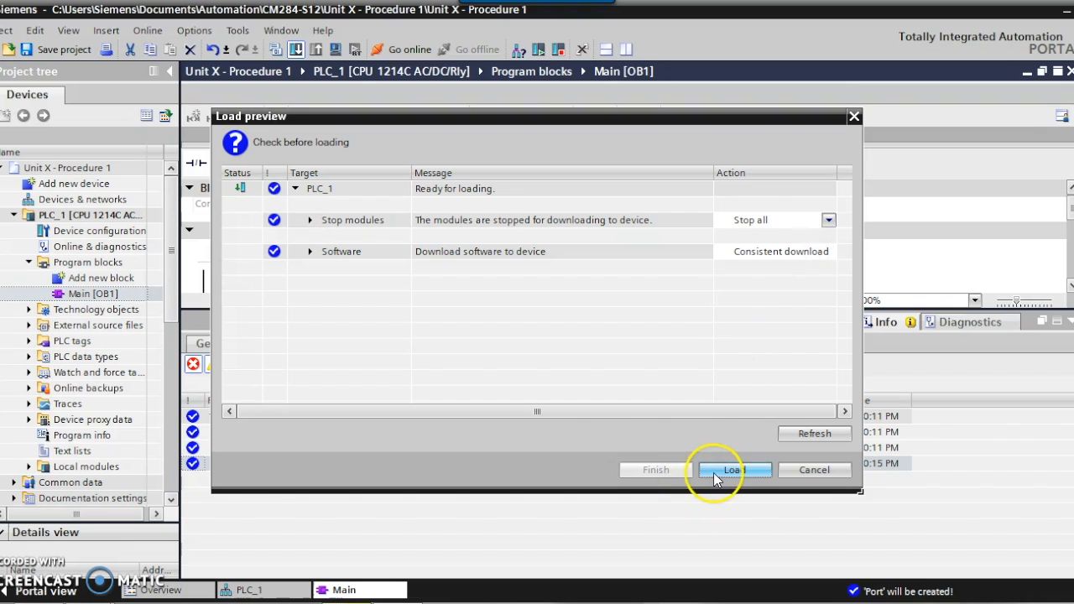
pyautogui.click(734, 470)
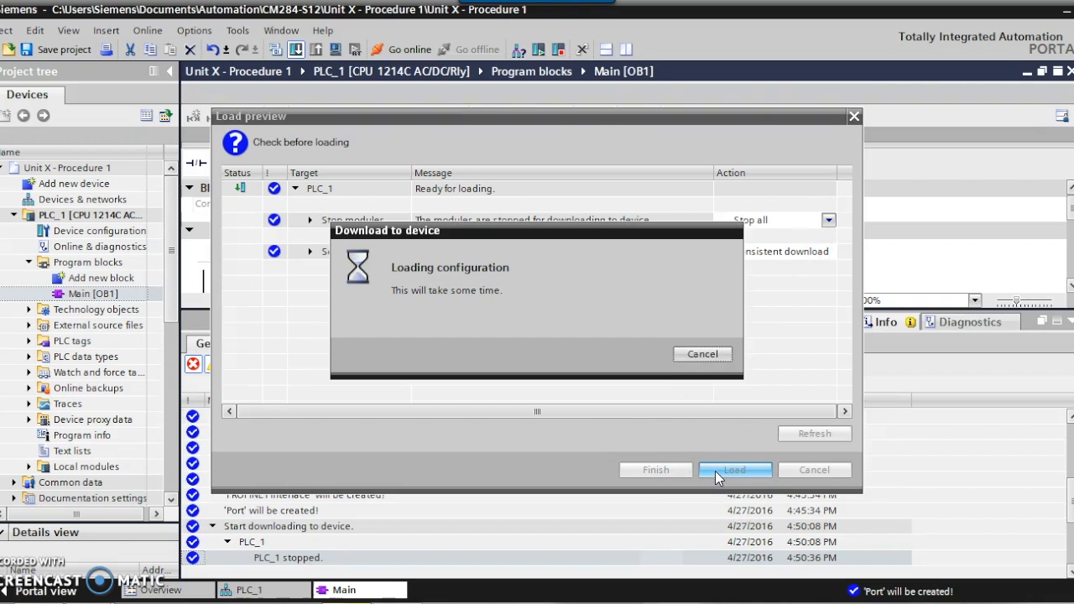
pyautogui.moveTo(686, 471)
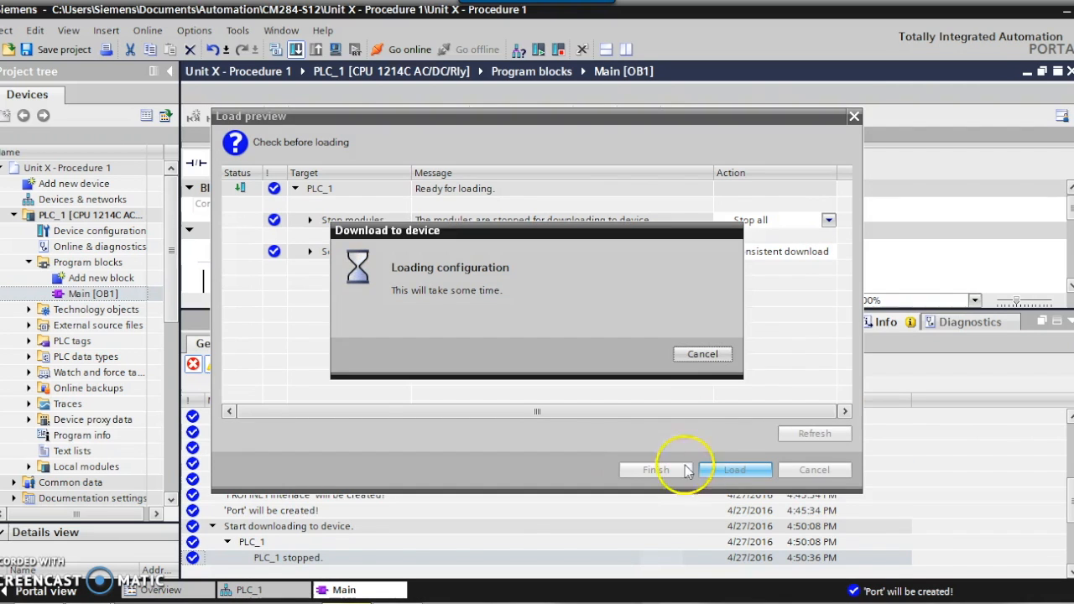
# Keep 'Start all' selected in Load results and finish the download.
pyautogui.click(734, 470)
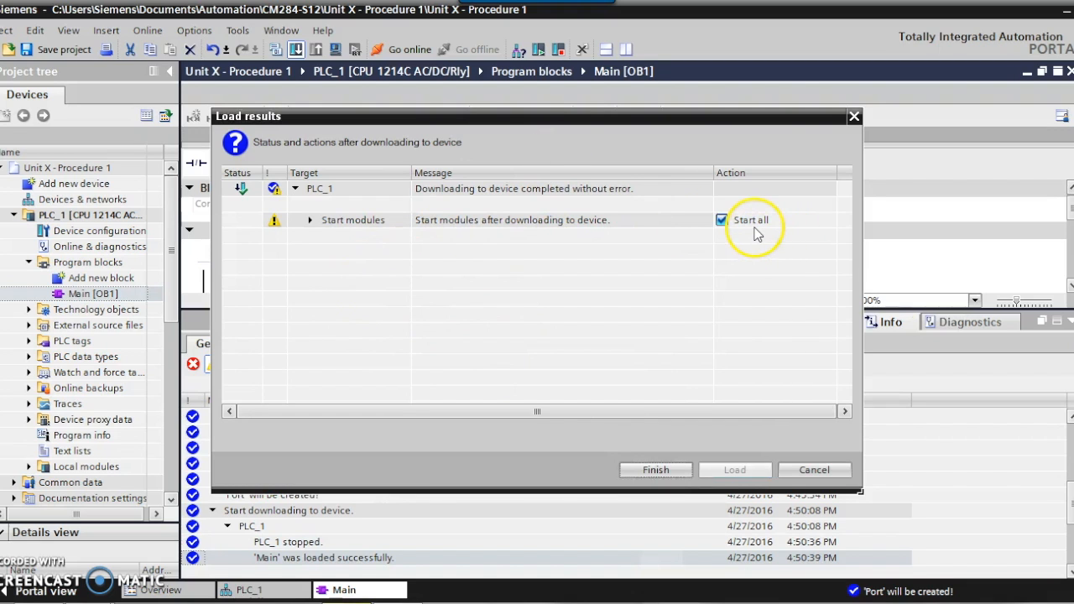
pyautogui.moveTo(646, 467)
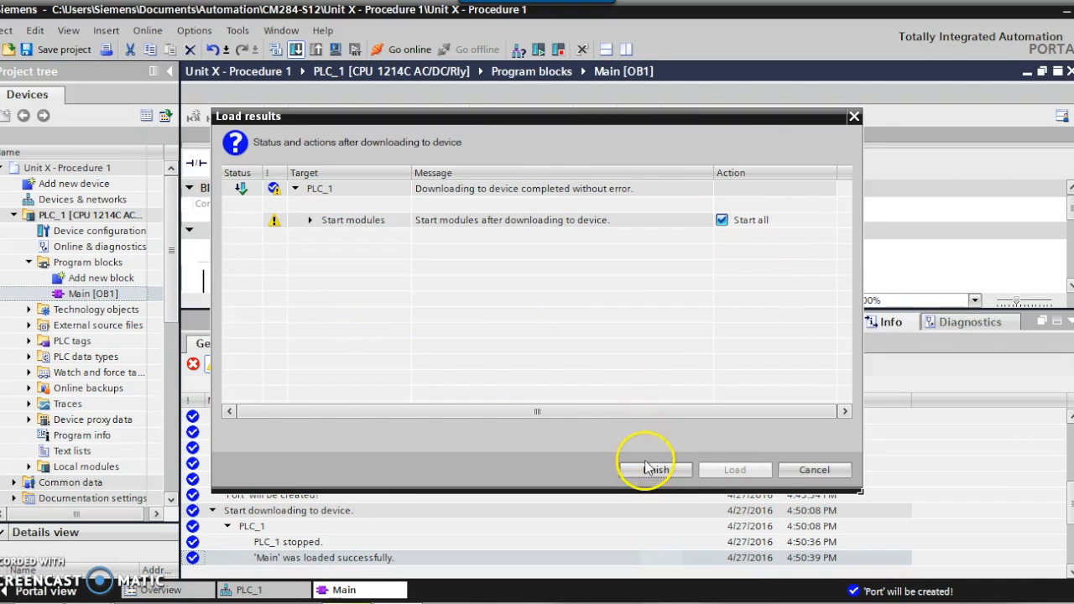
pyautogui.click(655, 470)
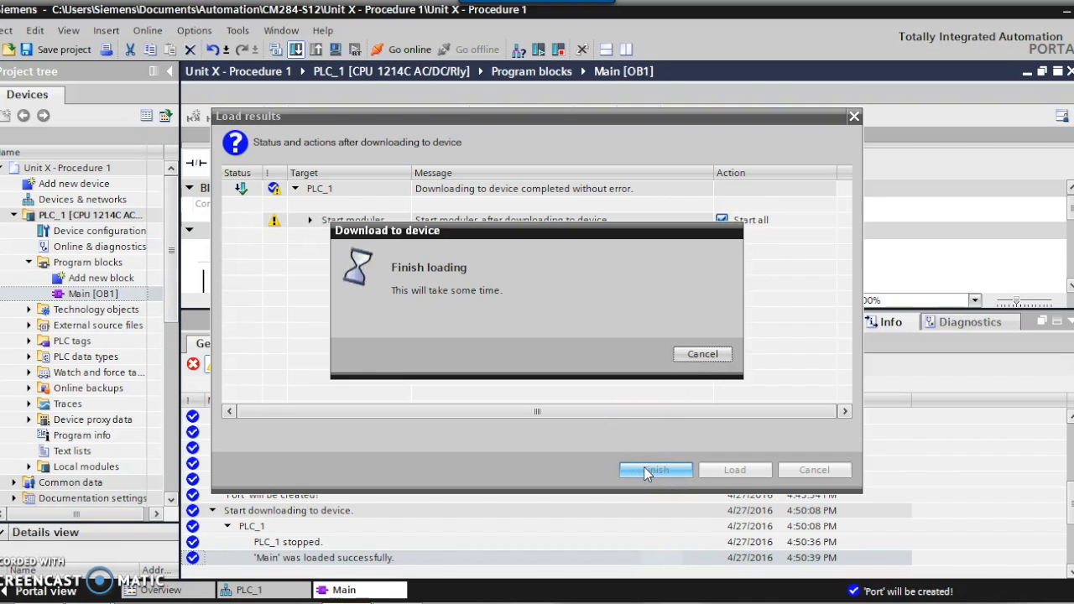
pyautogui.click(655, 470)
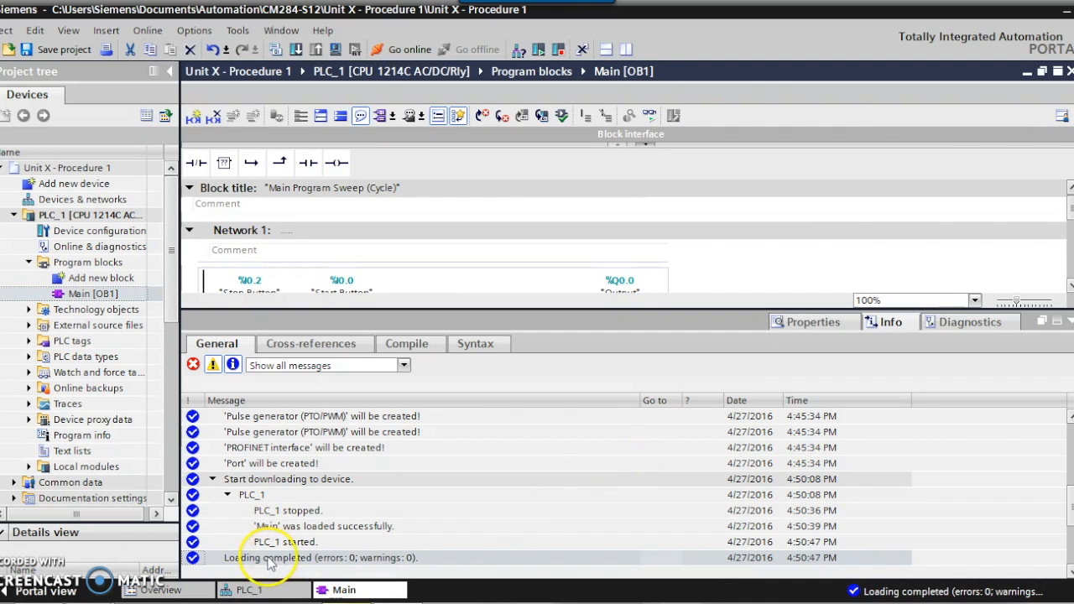
pyautogui.moveTo(344, 567)
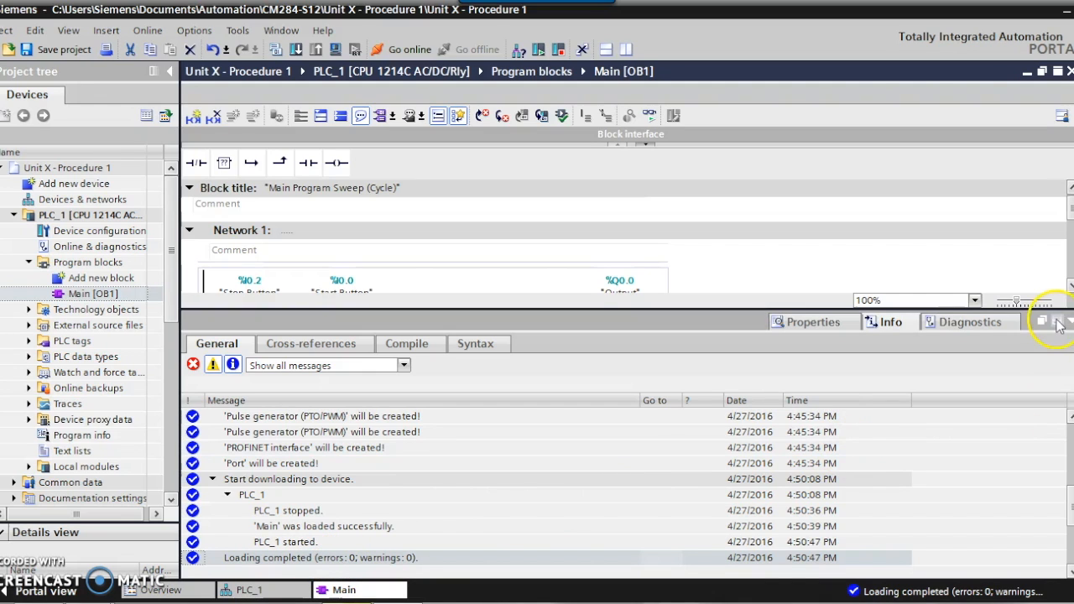
# Collapse the Info pane to reveal the full Network 1 rung.
pyautogui.click(1059, 323)
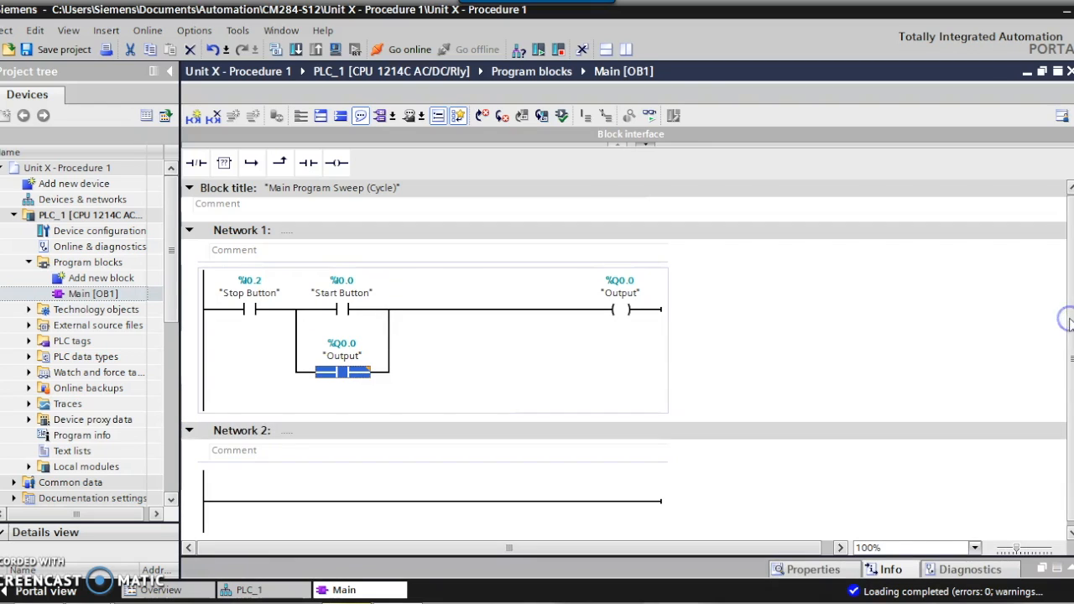
pyautogui.moveTo(167, 388)
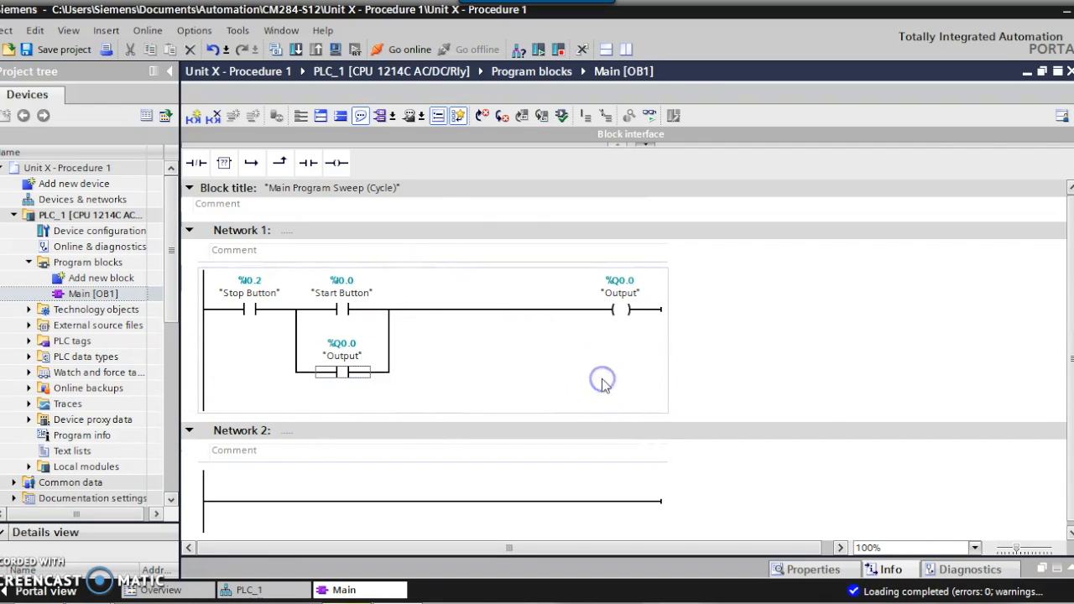
pyautogui.moveTo(603, 375)
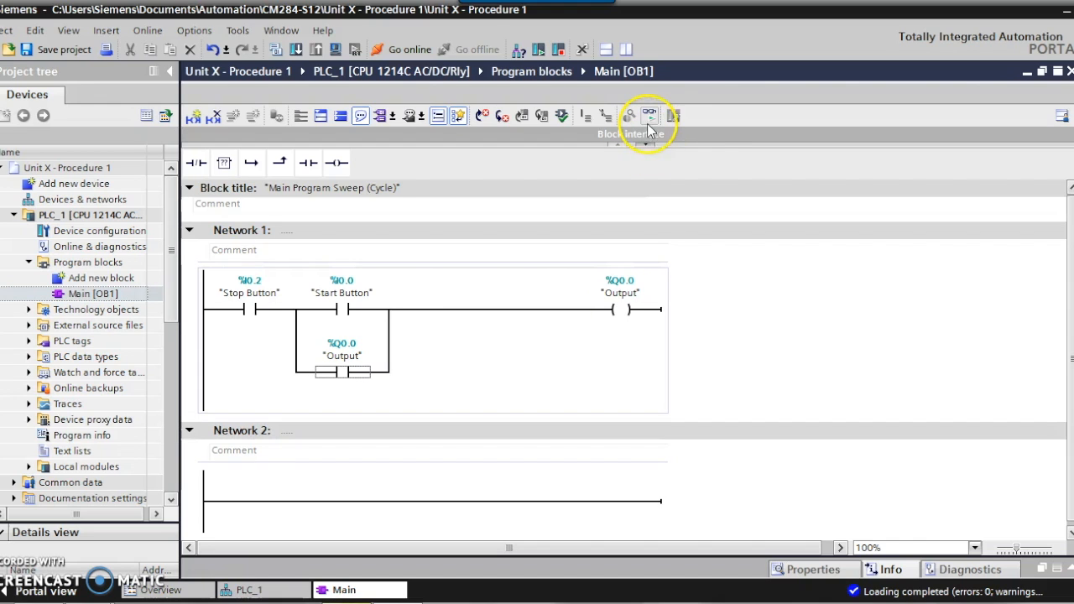
pyautogui.moveTo(650, 115)
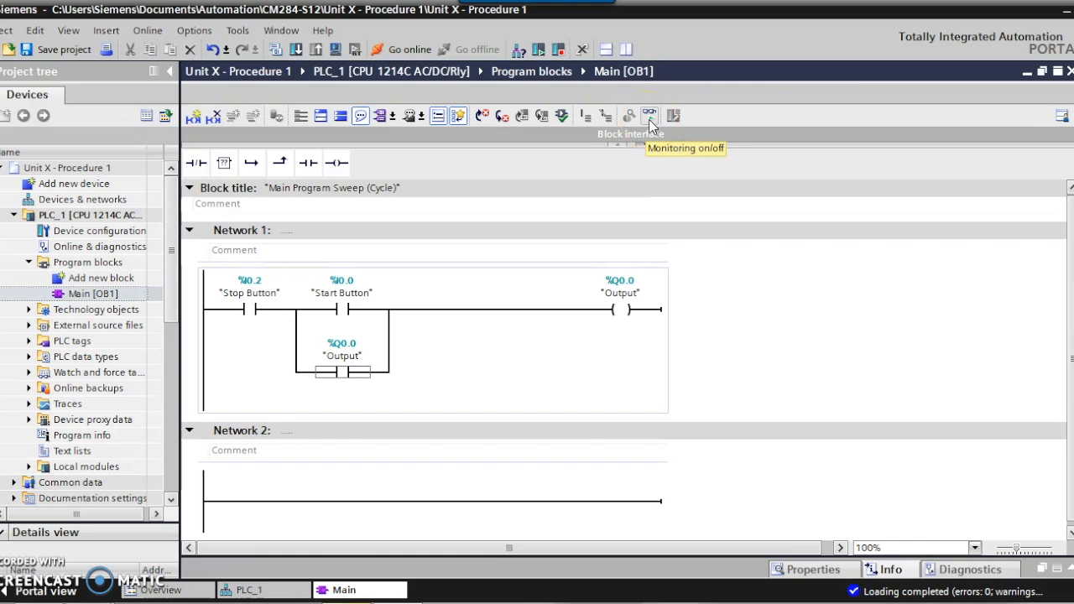
# Turn on live monitoring of Network 1 while operating the station buttons.
pyautogui.click(650, 116)
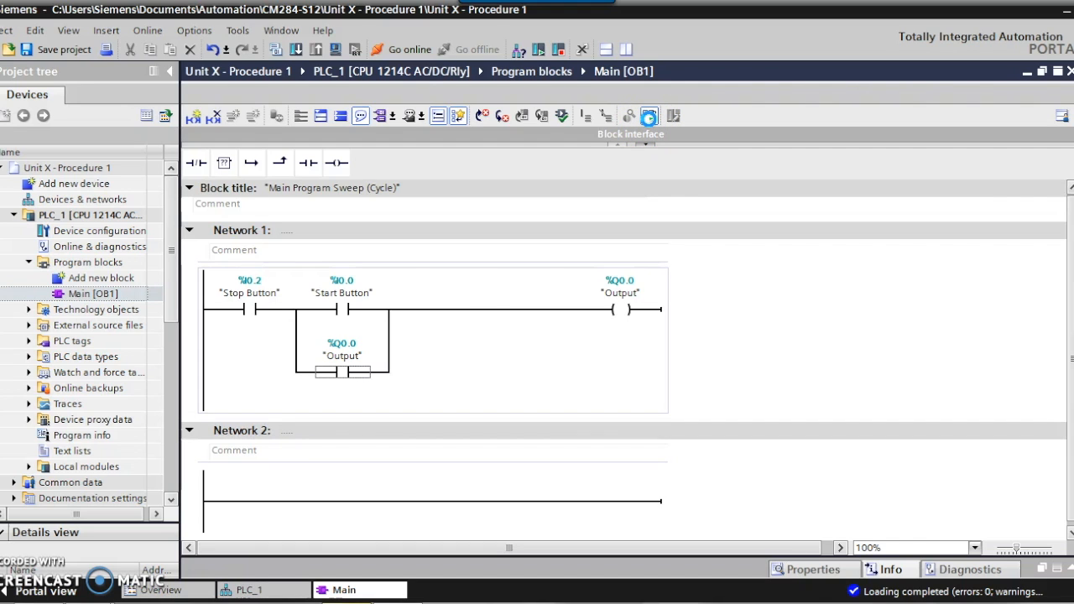
pyautogui.click(403, 49)
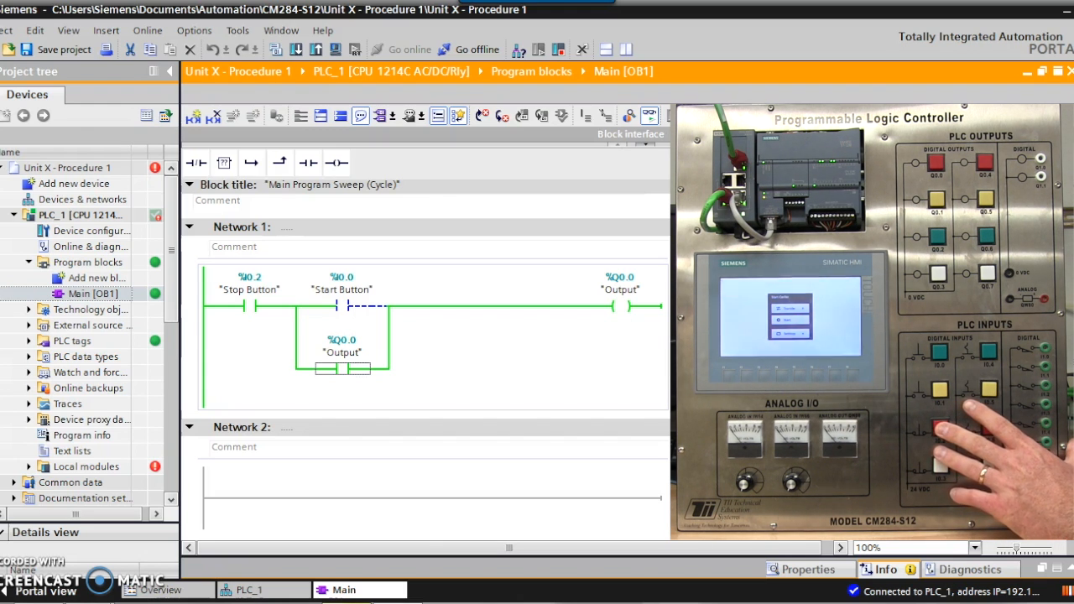
pyautogui.click(619, 306)
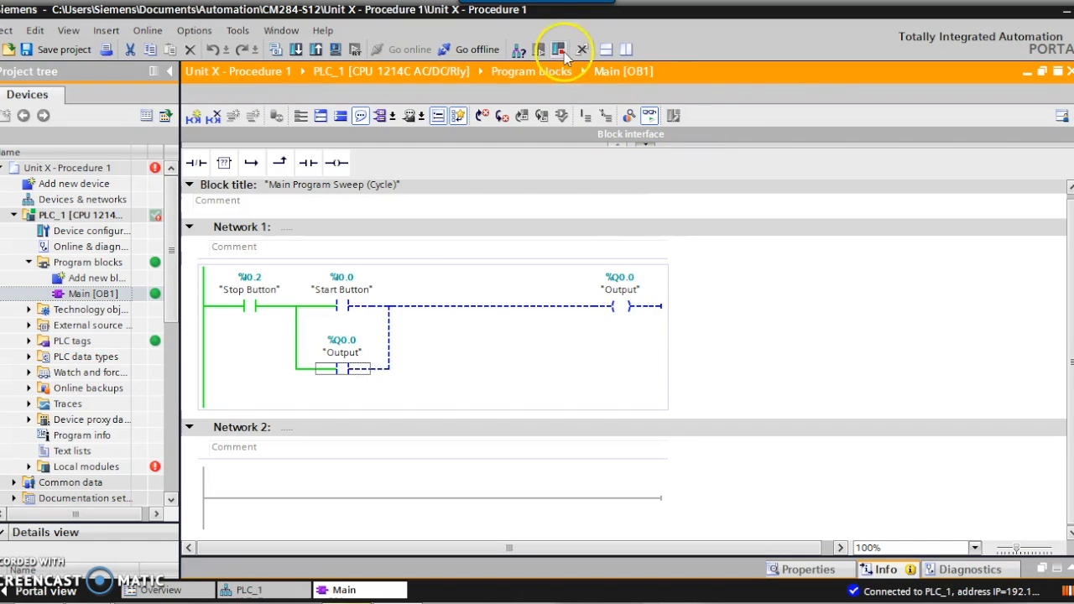
pyautogui.moveTo(491, 54)
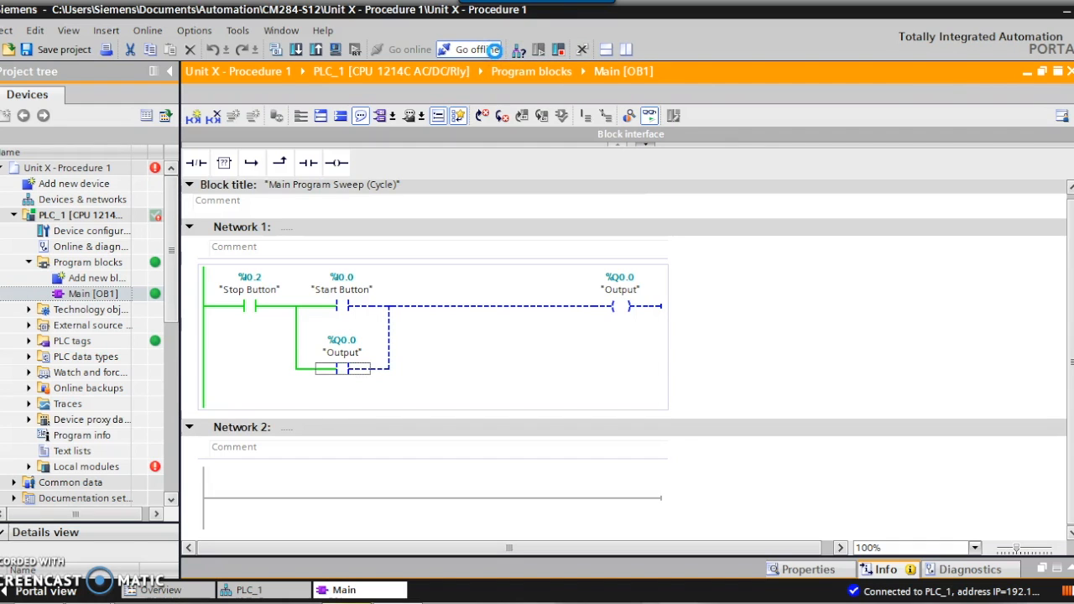
# Go offline to terminate the connection to PLC_1.
pyautogui.click(475, 48)
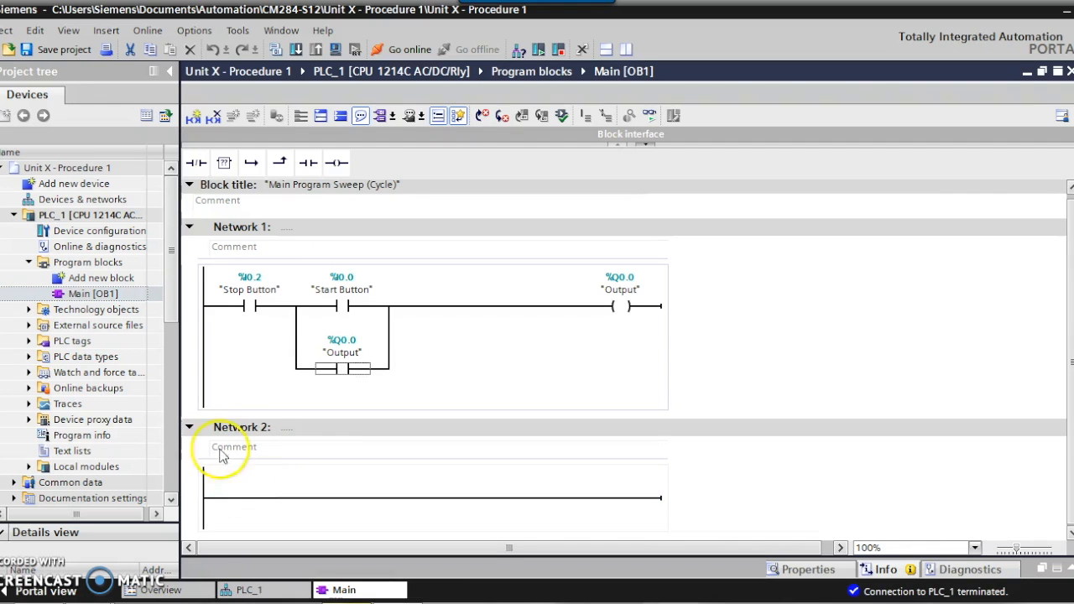
# Type the Network 1 comment 'Start/Stop Station for the O'.
pyautogui.click(246, 248)
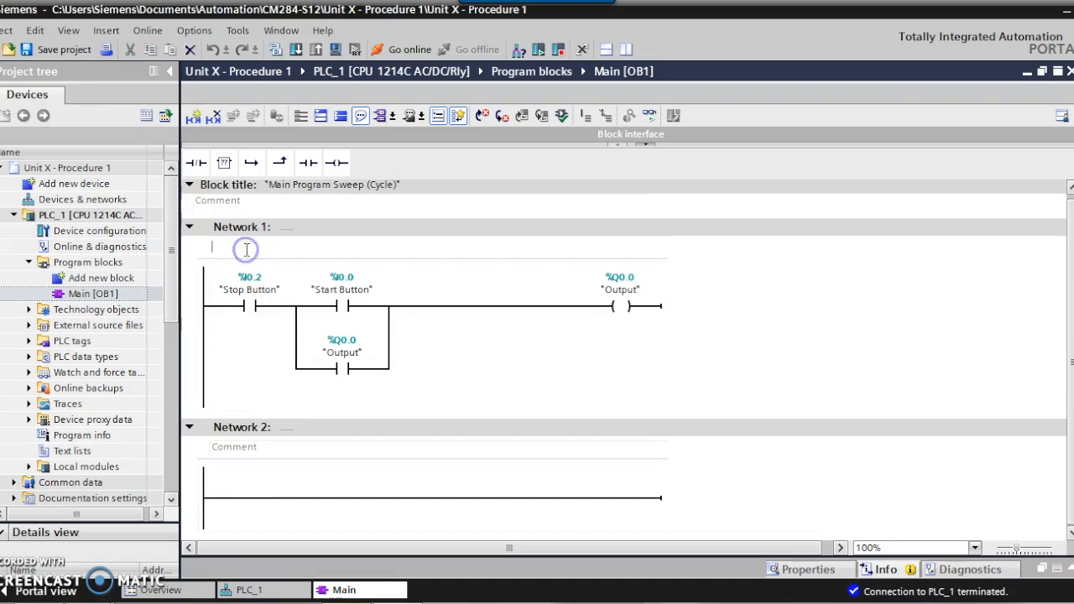
pyautogui.write('S')
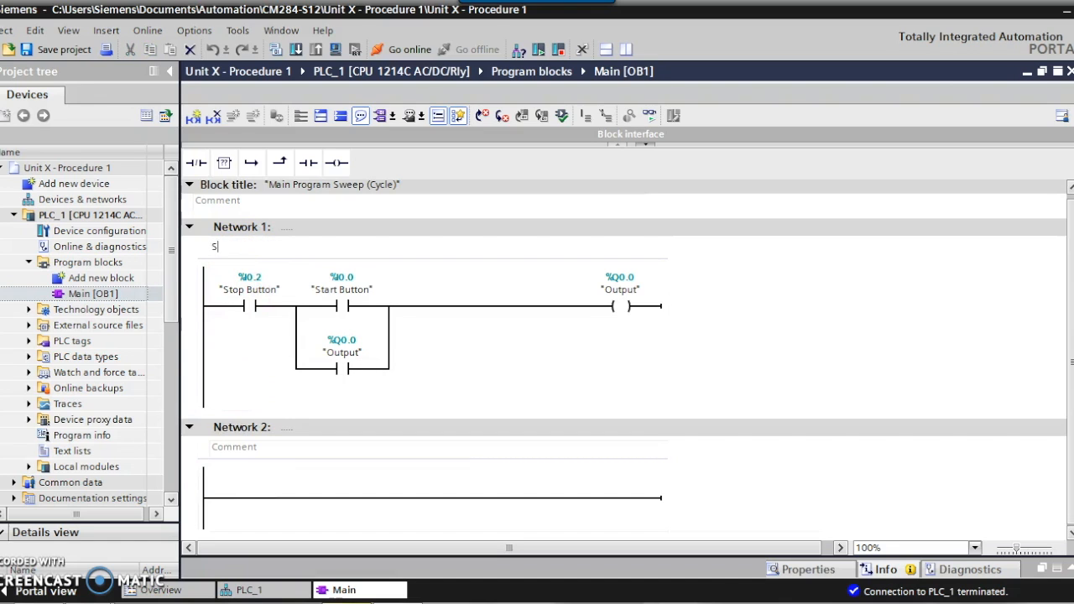
pyautogui.write('tart/')
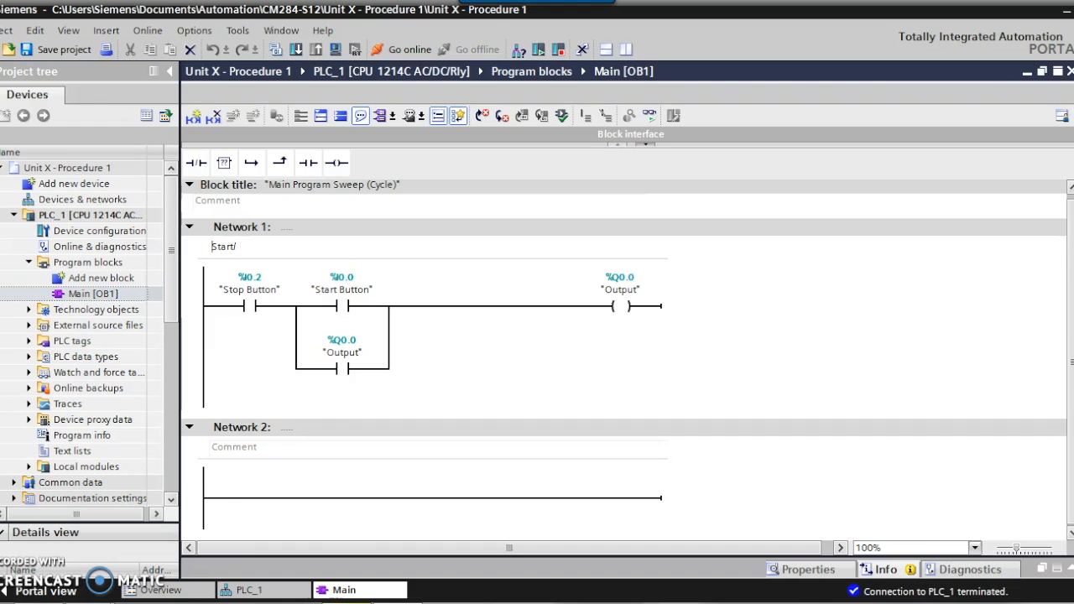
pyautogui.write('Stop Start')
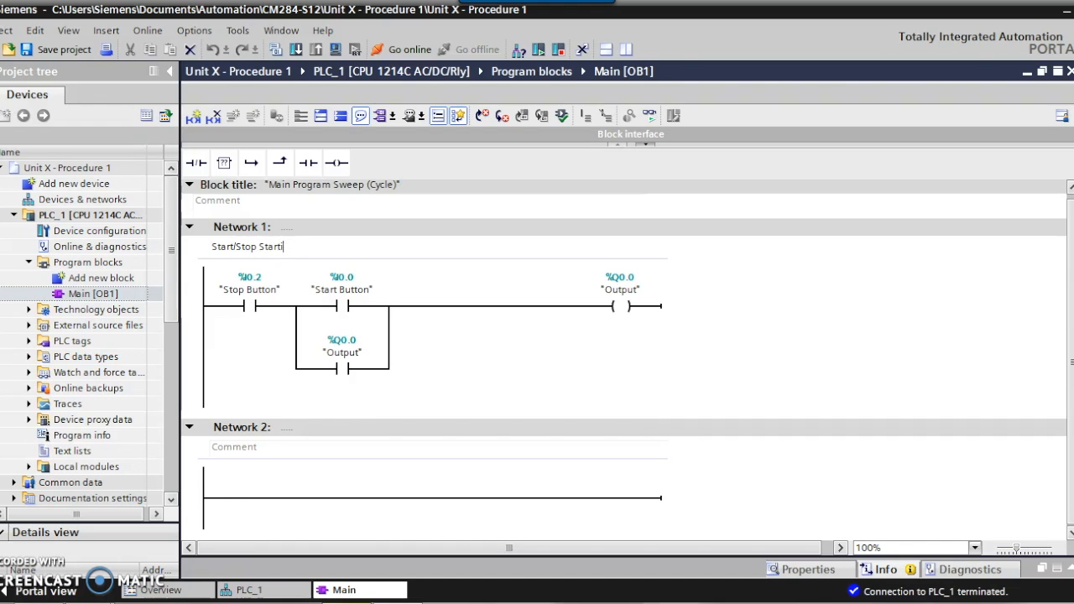
pyautogui.press('Backspace')
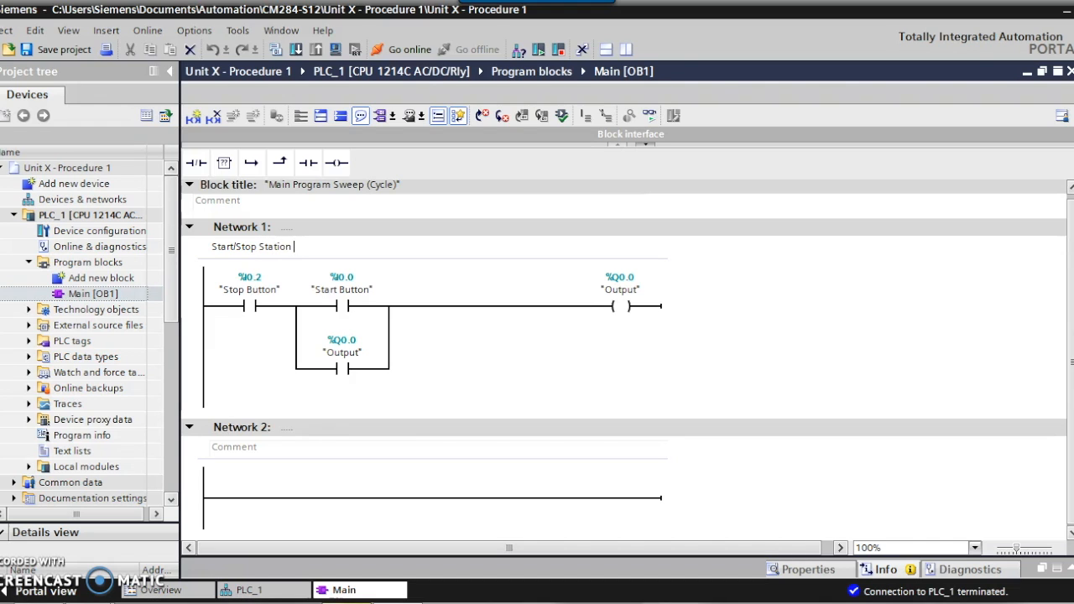
pyautogui.write('for')
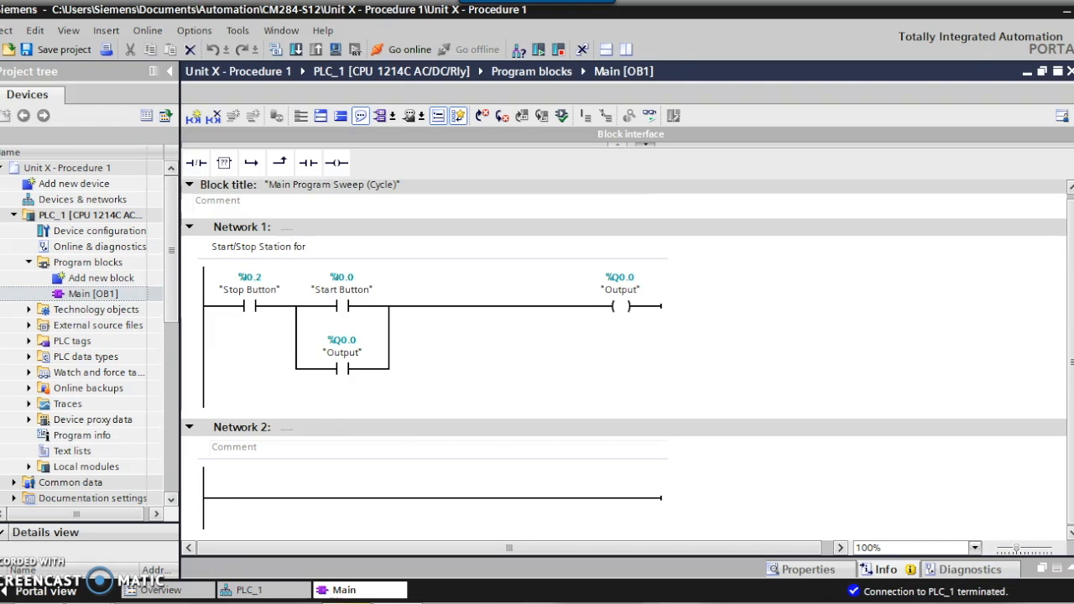
pyautogui.write('the O')
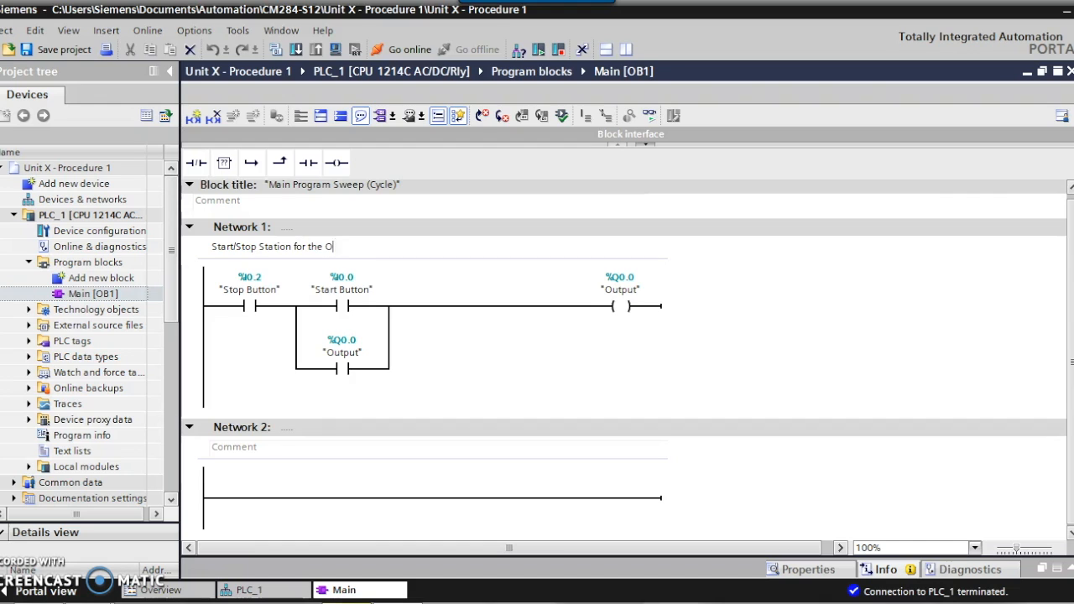